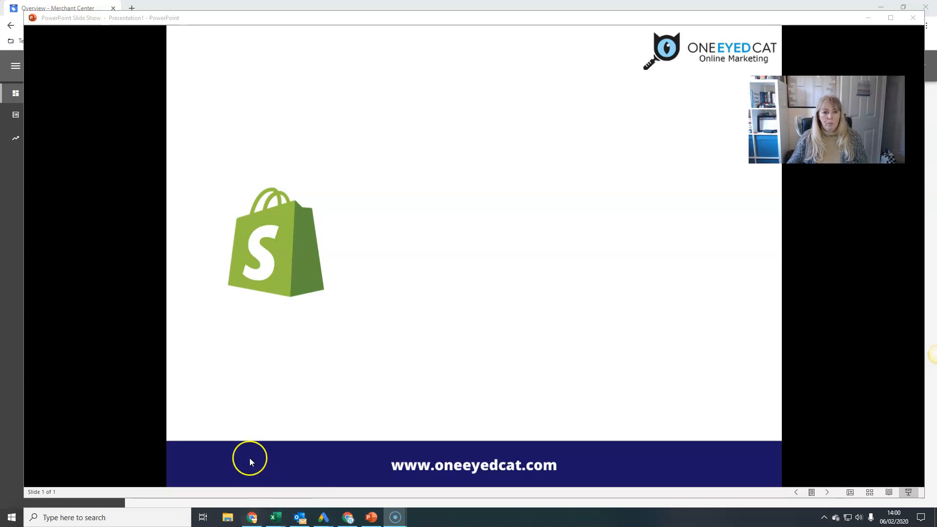
mouse_move(318, 462)
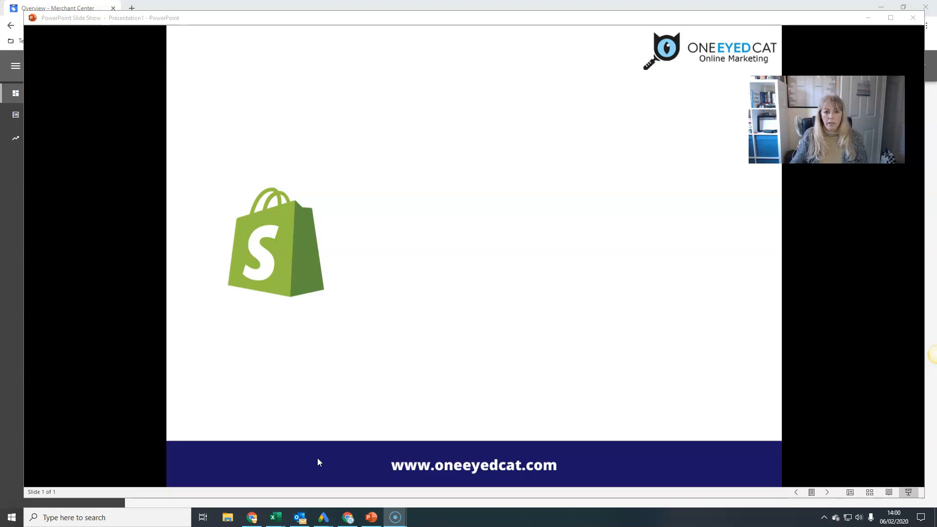
mouse_move(691, 485)
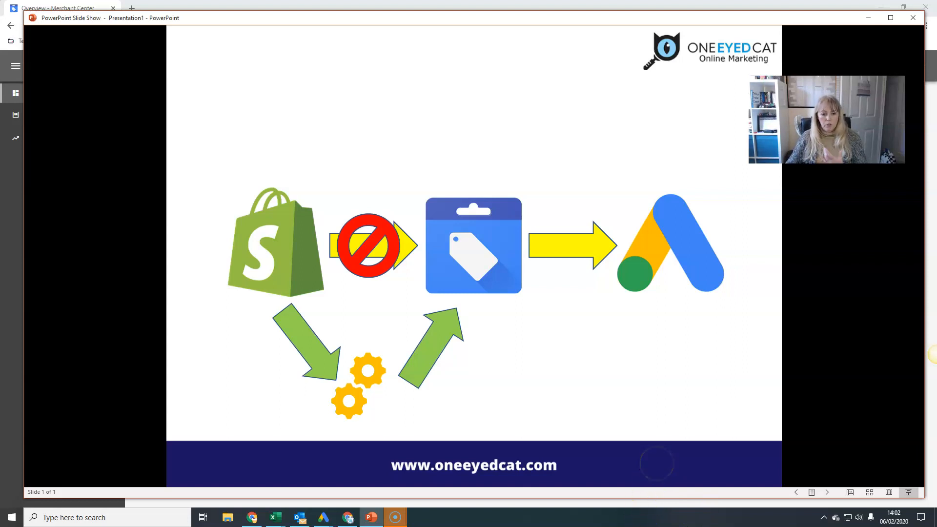
mouse_move(252, 518)
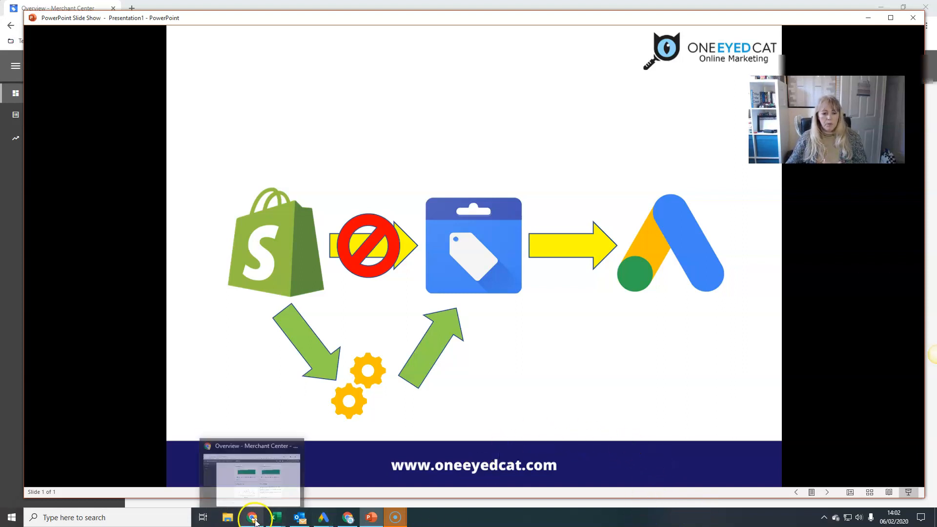
Step: Switch to the Merchant Center window and reveal its Tools and Settings menu
left_click(251, 518)
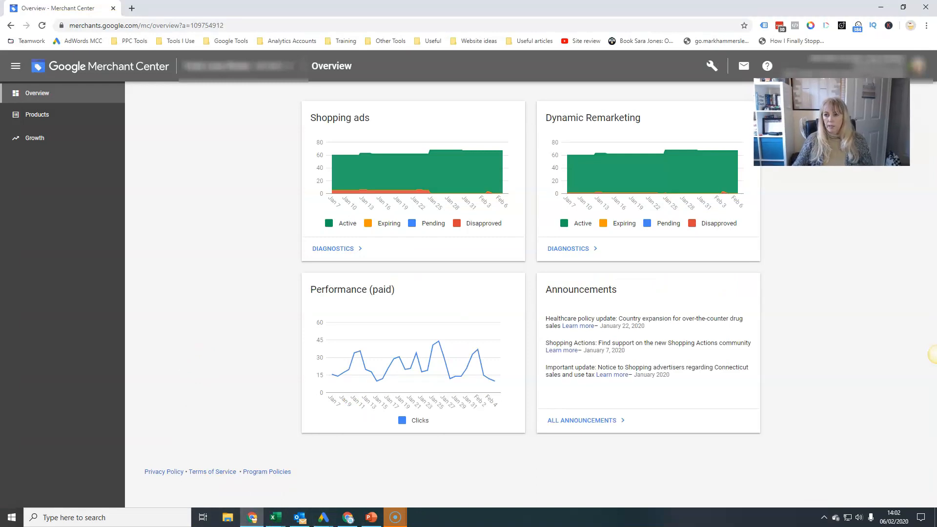
mouse_move(300, 319)
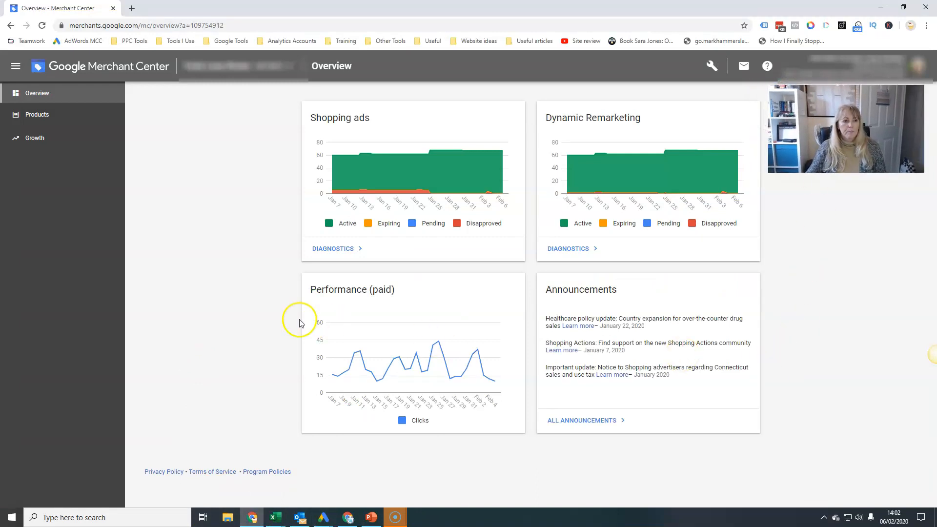
mouse_move(177, 45)
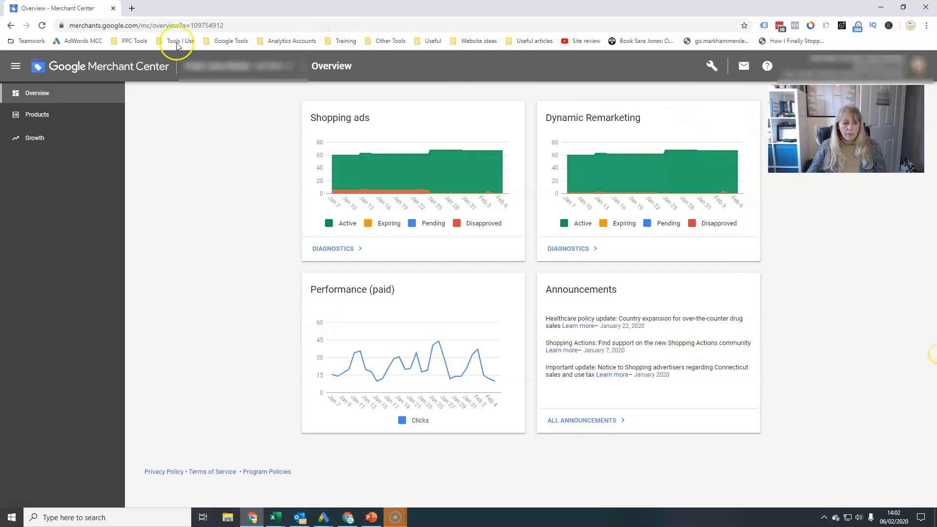
left_click(711, 65)
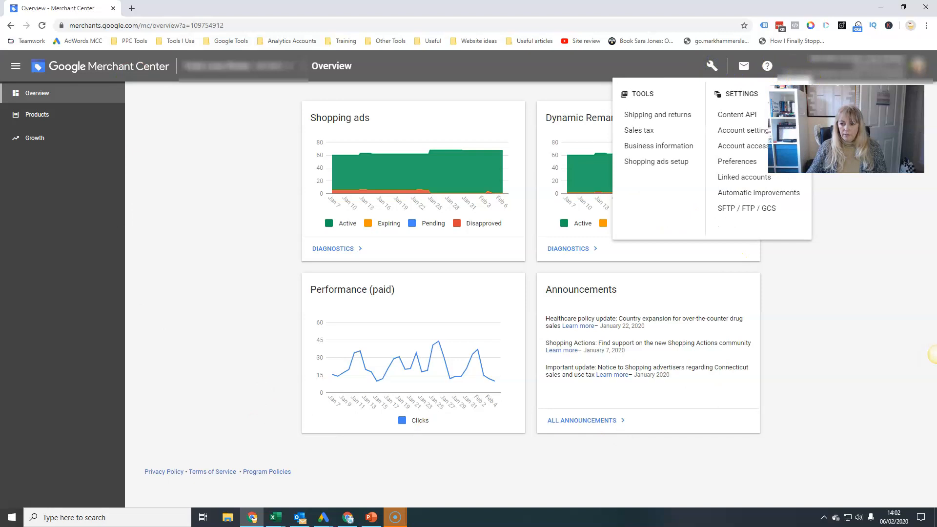
mouse_move(624, 81)
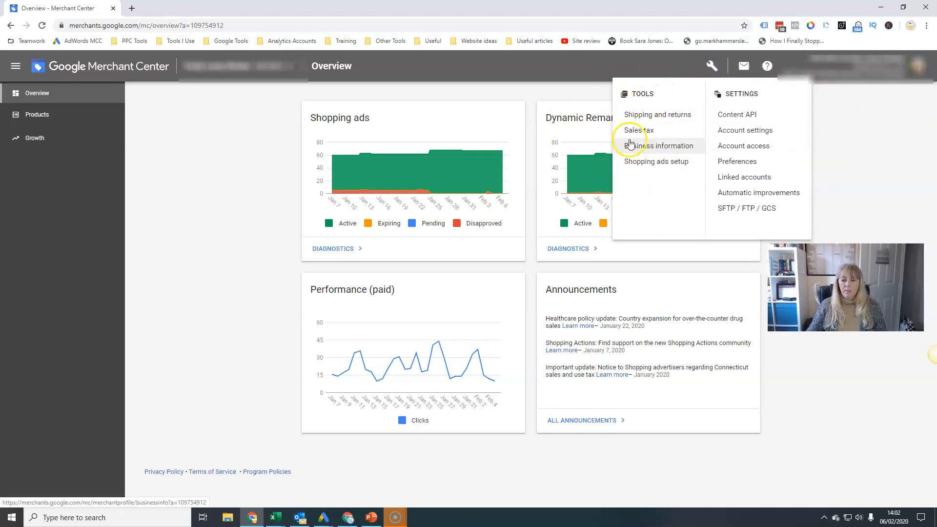
mouse_move(685, 178)
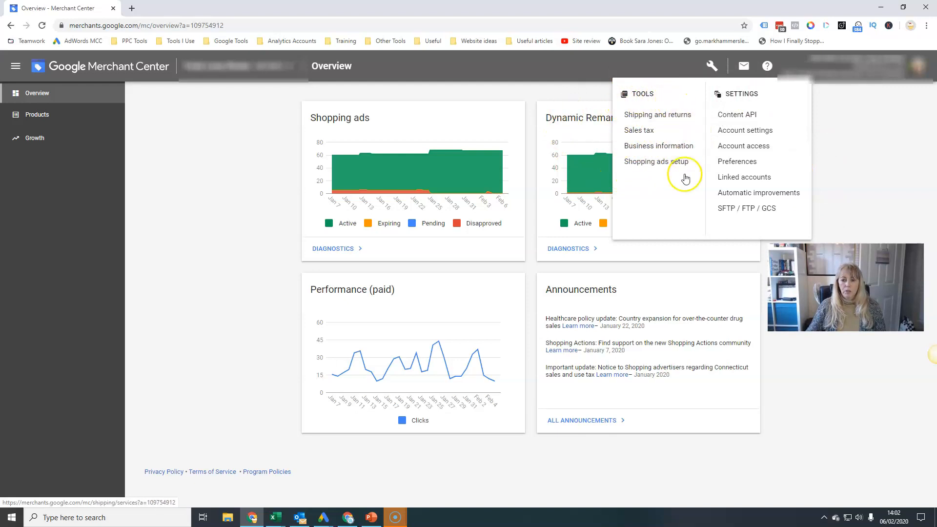
mouse_move(679, 114)
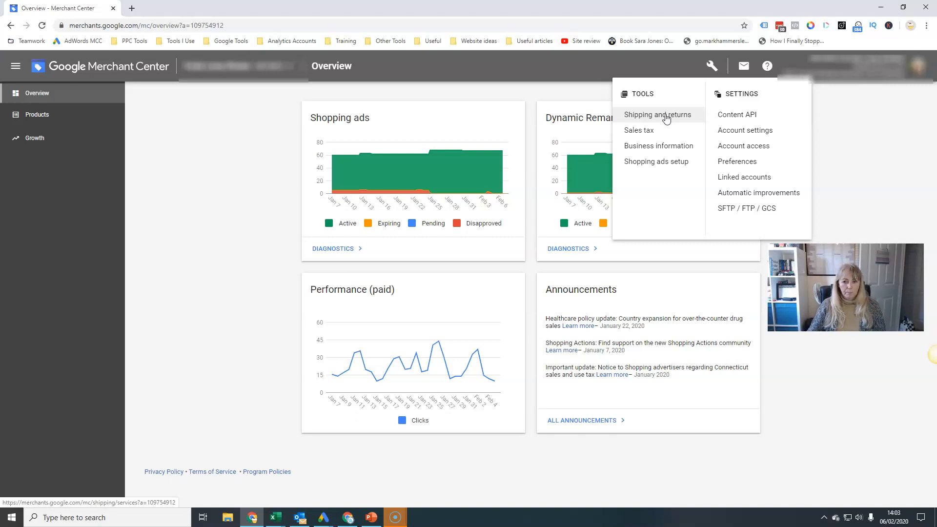
Step: Review Shipping and returns: the empty delivery zones, then the UK price-based shipping service
left_click(657, 114)
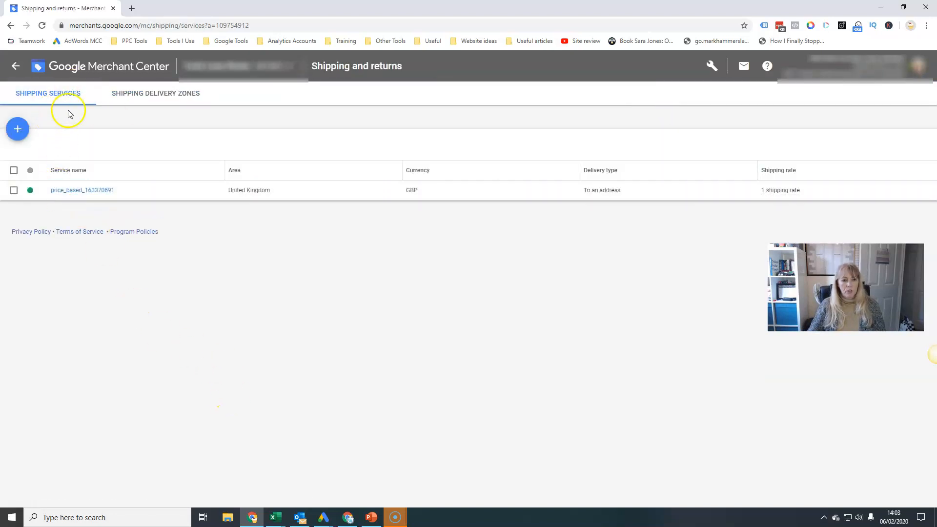
left_click(156, 94)
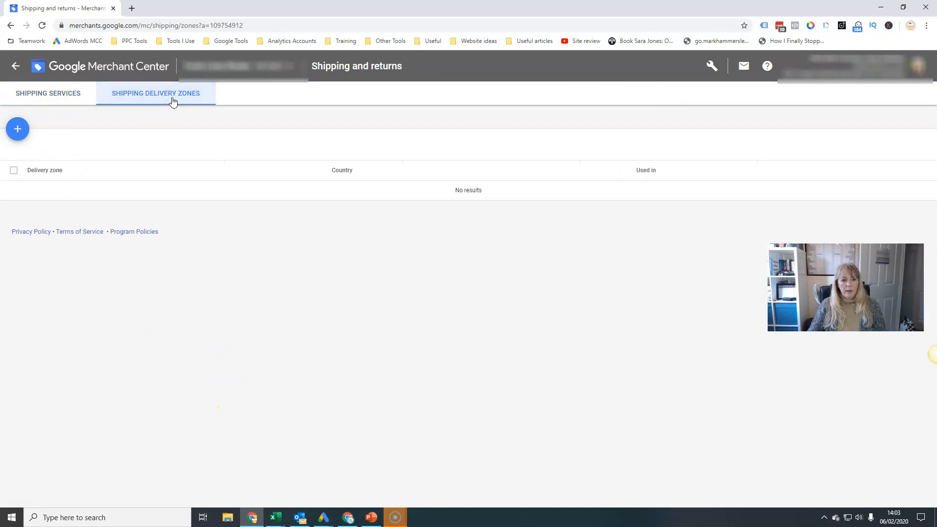
mouse_move(282, 251)
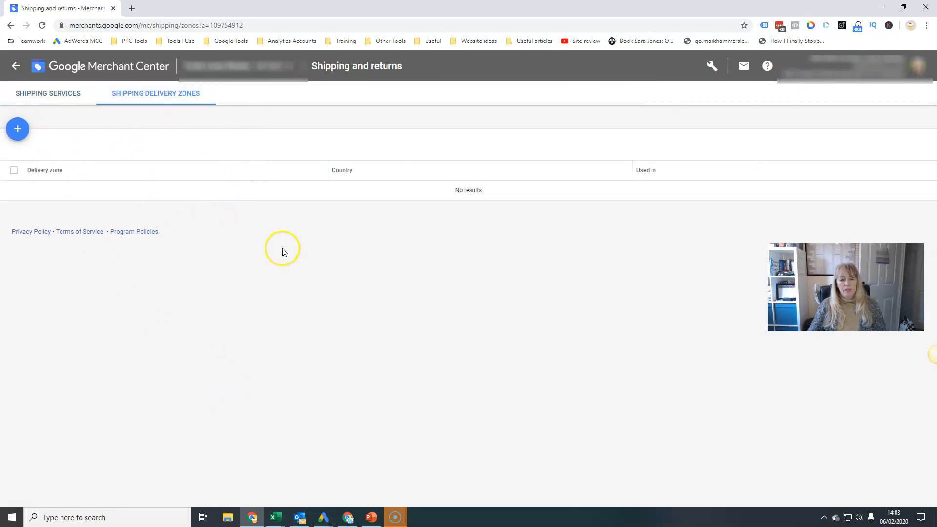
mouse_move(283, 250)
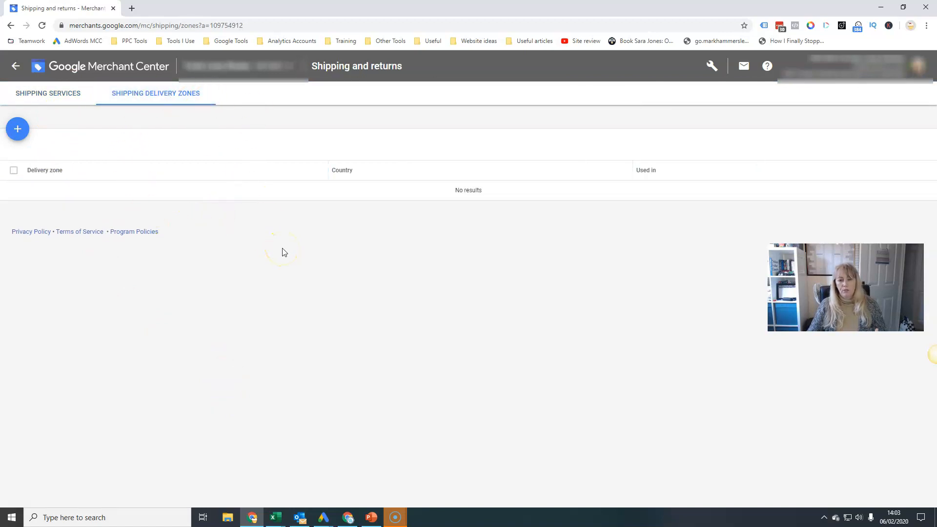
left_click(48, 94)
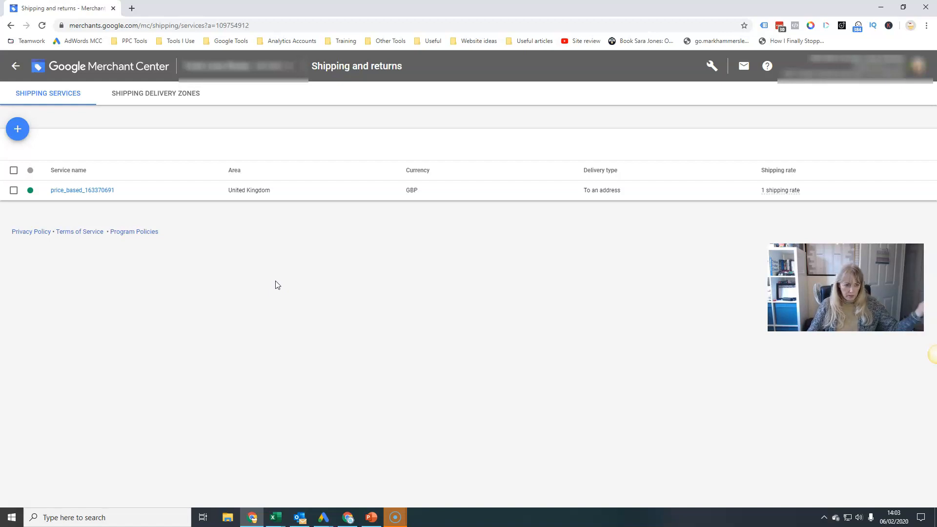
mouse_move(14, 66)
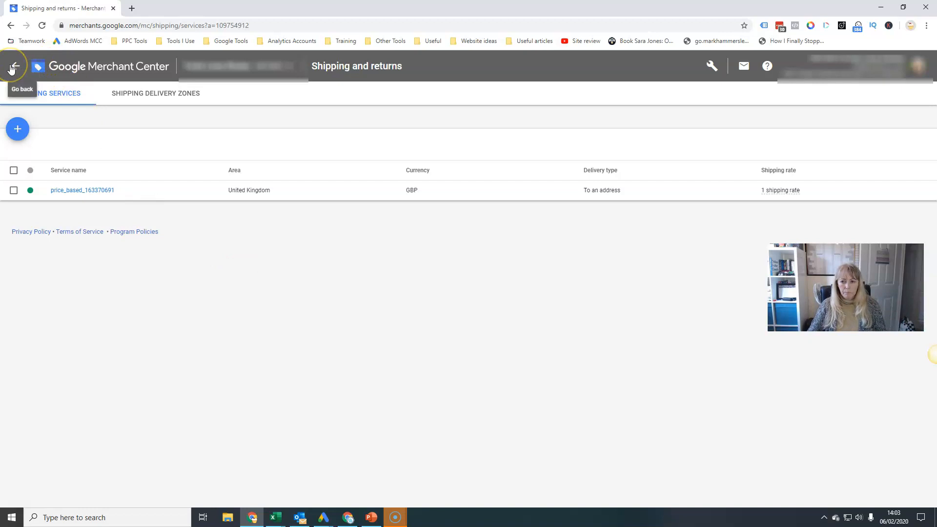
Step: View the Sales tax page showing US tax not configured at account level
left_click(710, 65)
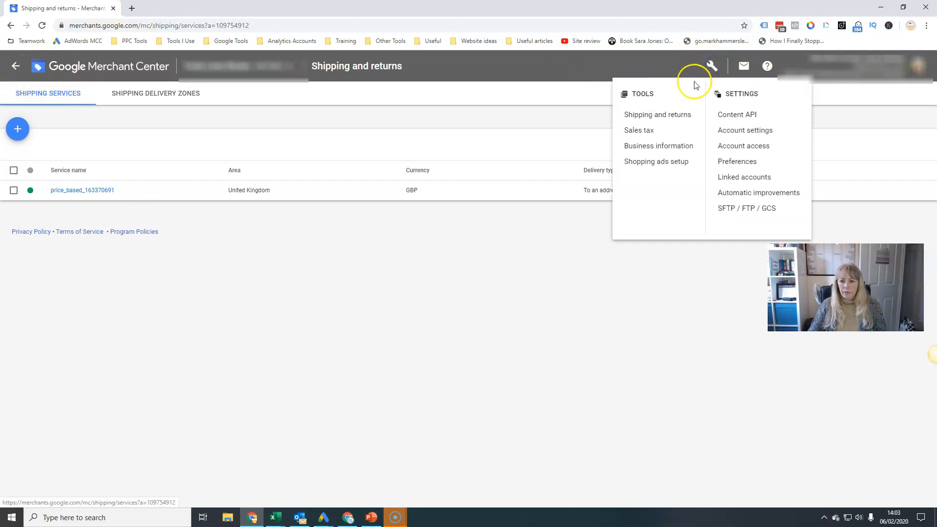
left_click(638, 129)
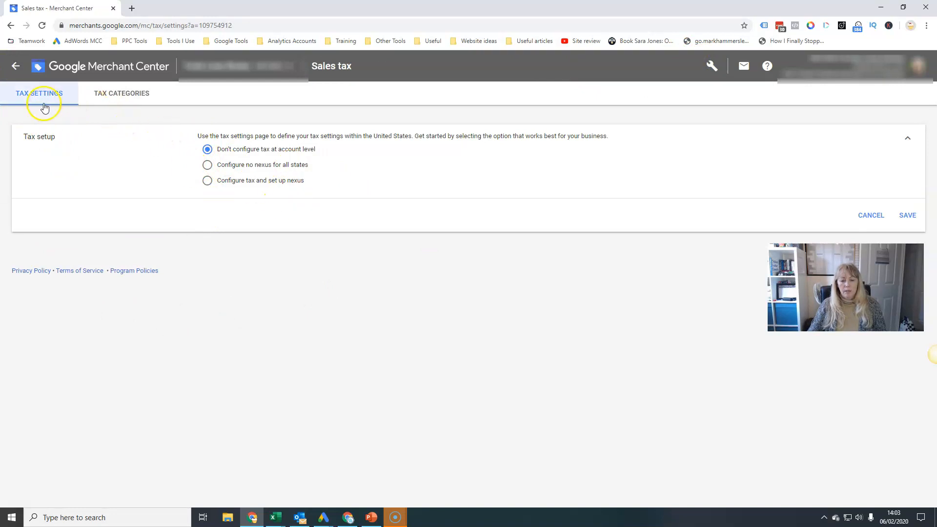
mouse_move(122, 94)
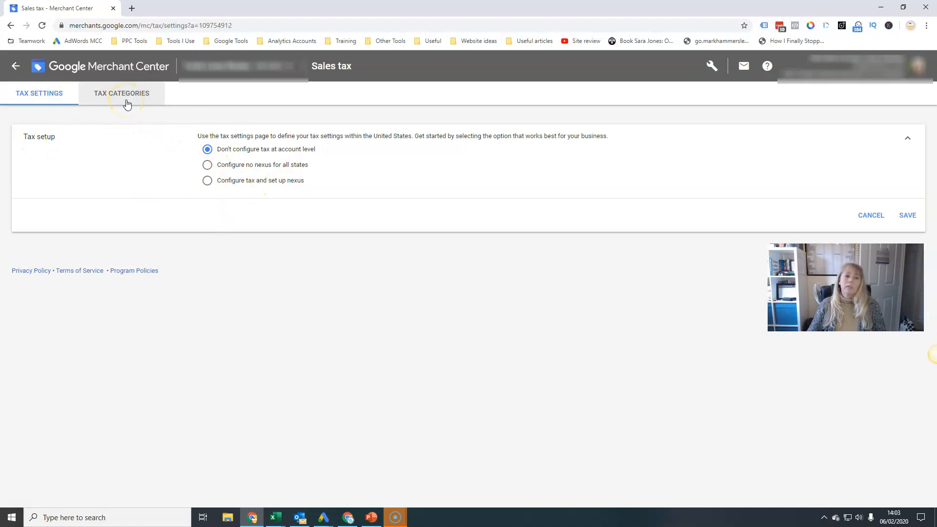
mouse_move(316, 338)
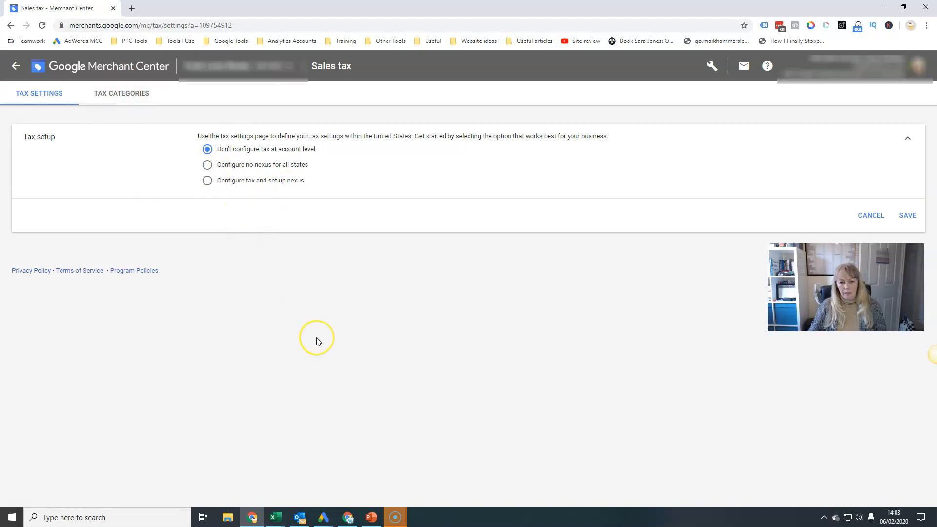
mouse_move(342, 183)
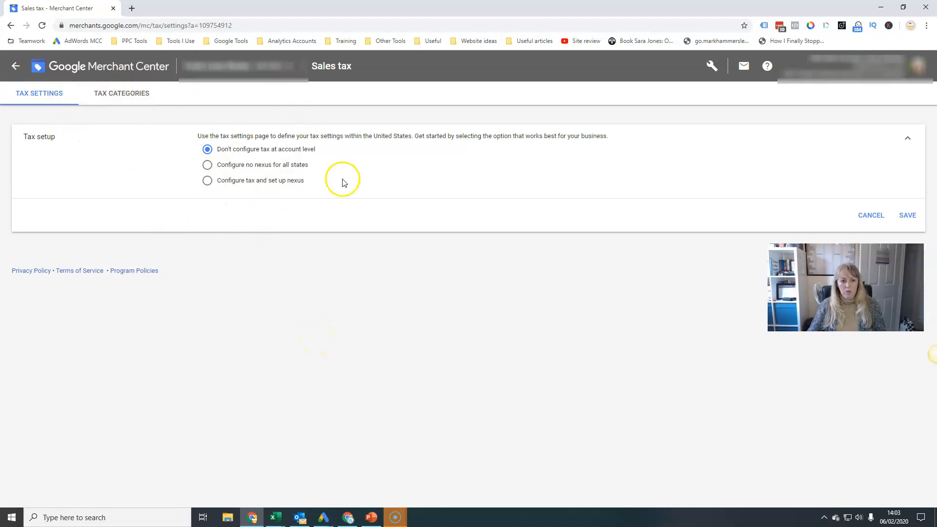
left_click(712, 65)
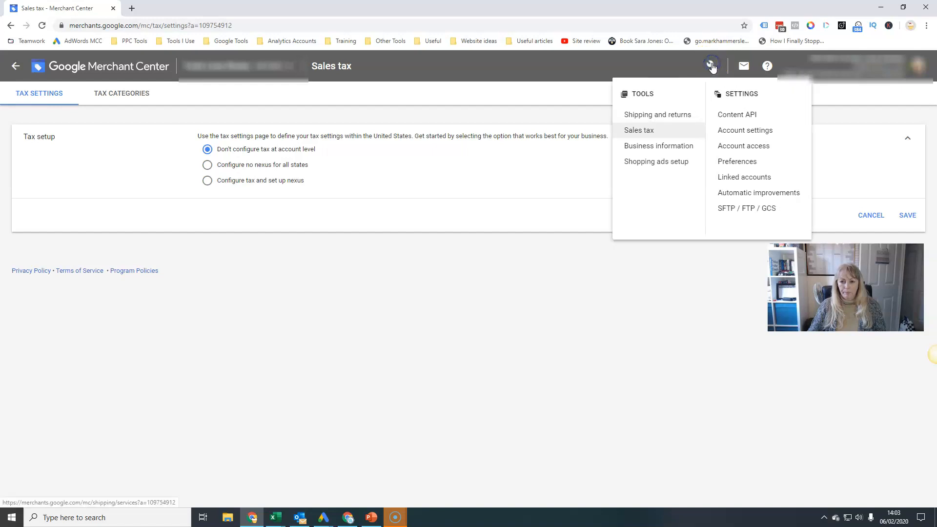
Step: Review Business information: business details, verified website, and white branding colours without logos
left_click(659, 145)
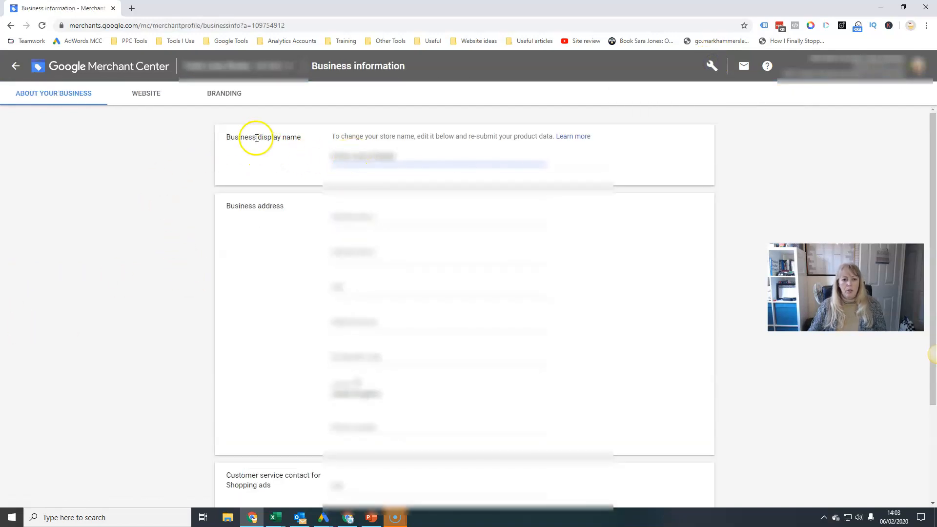
mouse_move(383, 352)
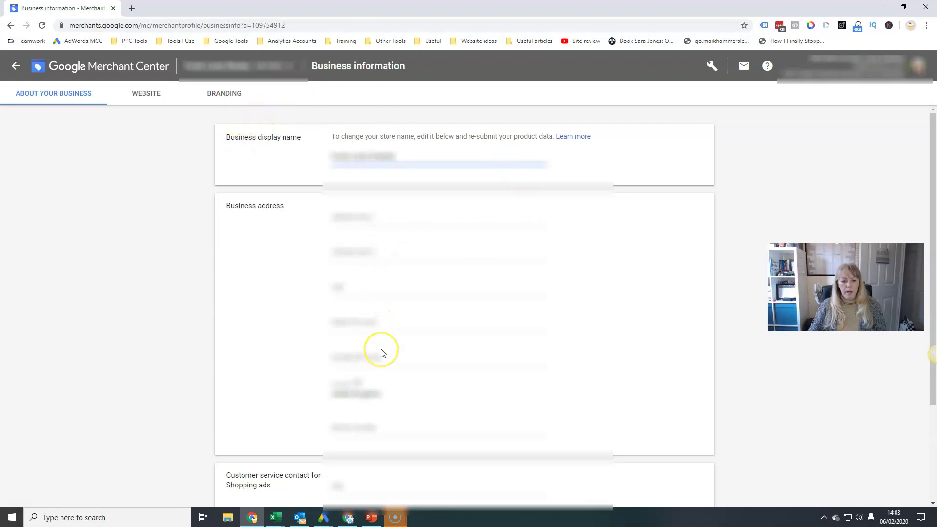
scroll("down", 3)
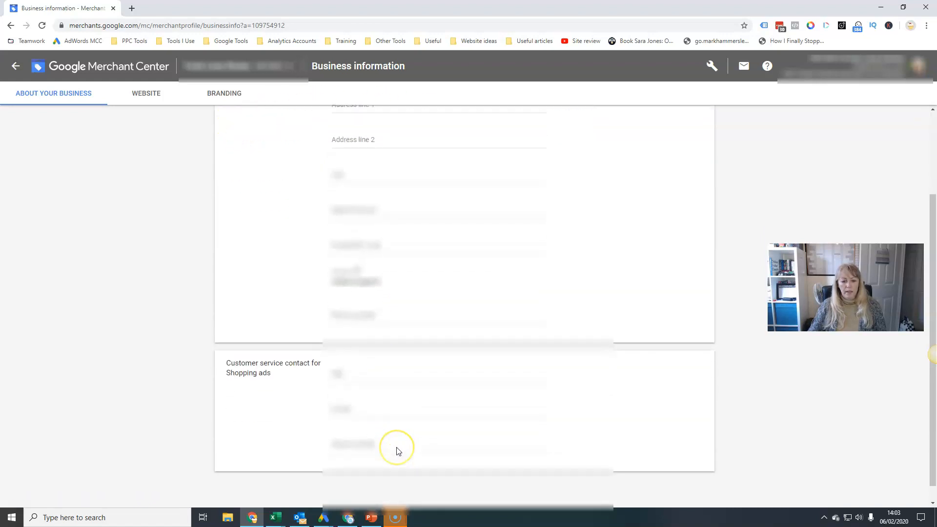
left_click(146, 92)
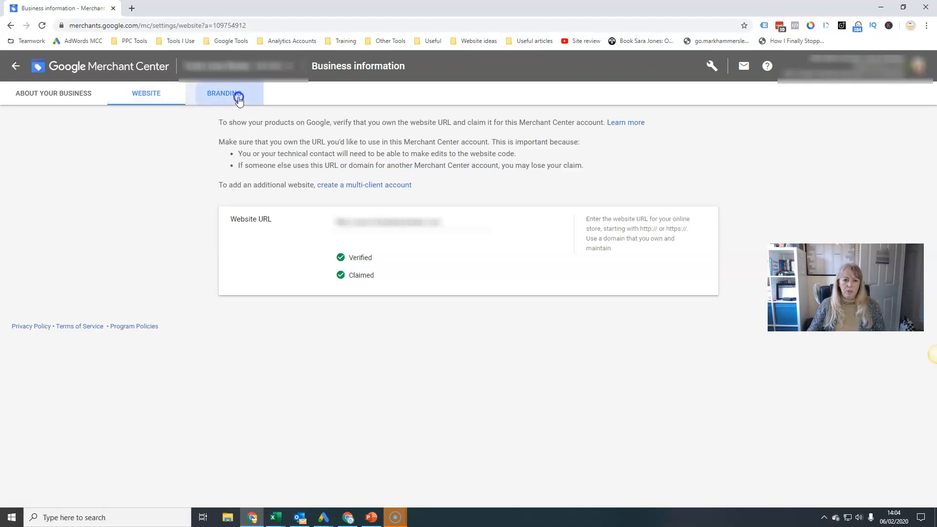
left_click(225, 94)
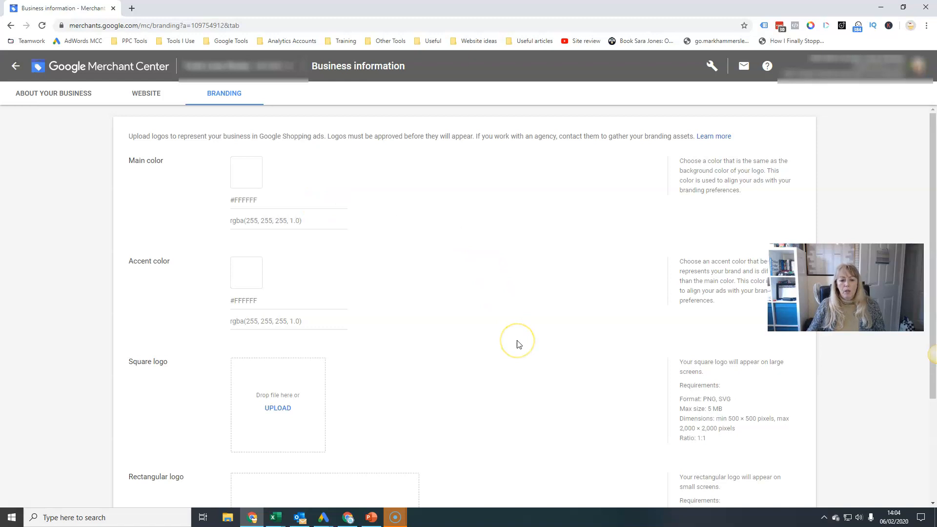
mouse_move(577, 328)
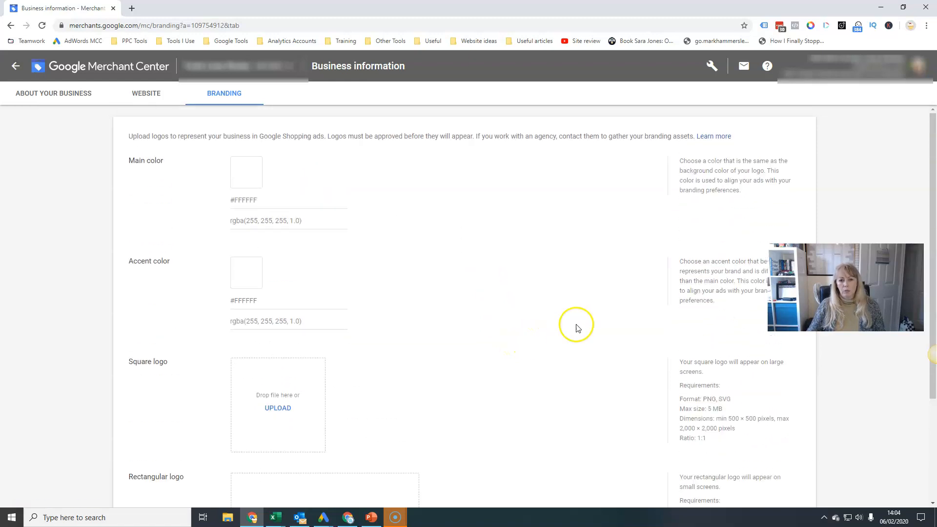
mouse_move(17, 91)
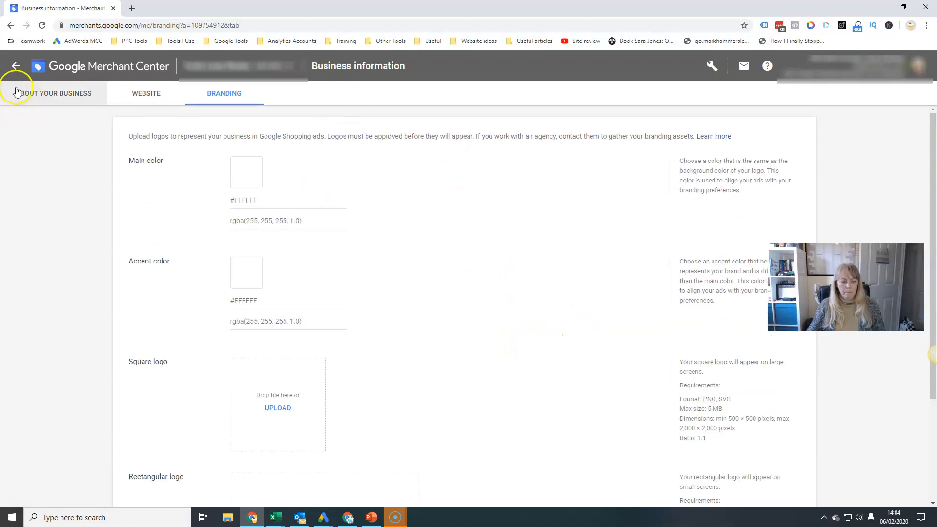
left_click(712, 66)
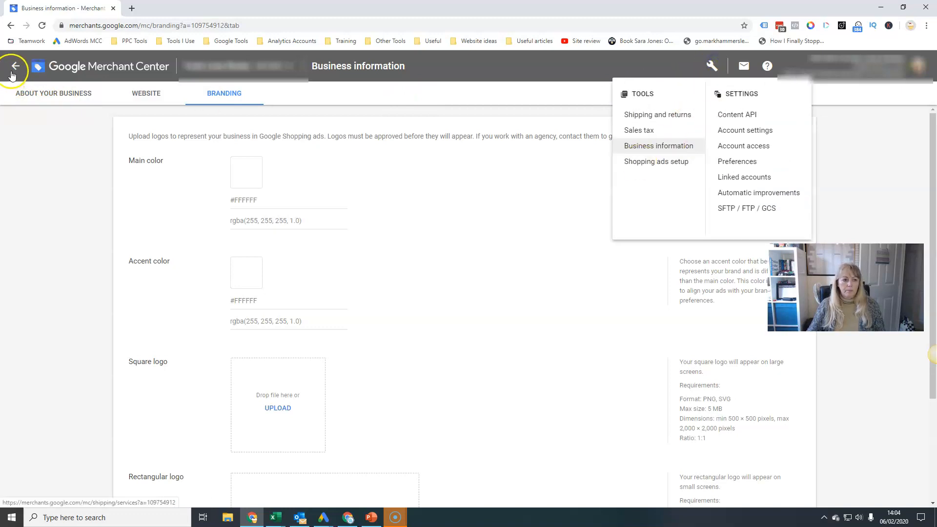
left_click(15, 66)
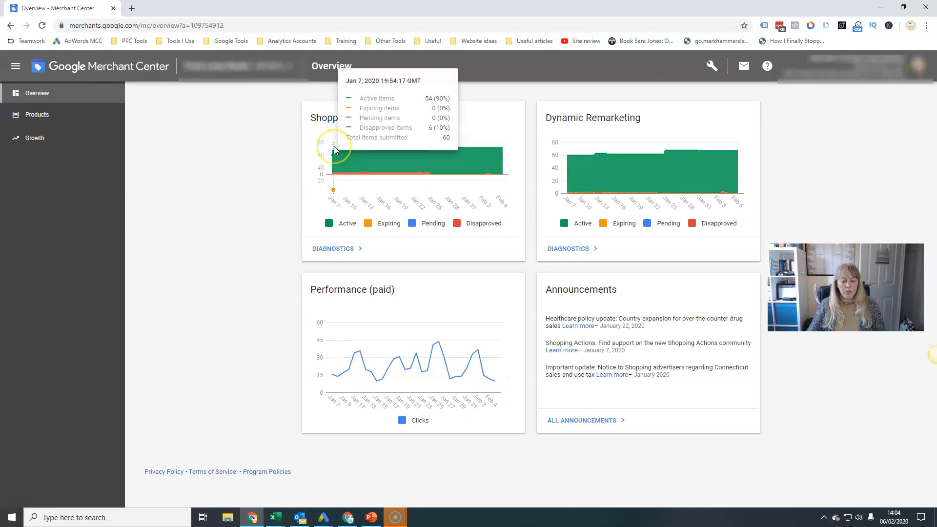
mouse_move(337, 266)
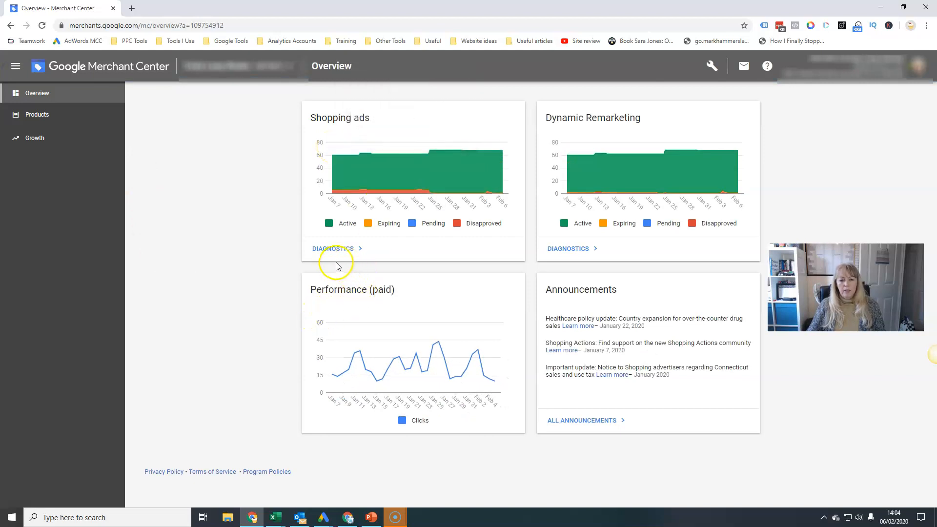
mouse_move(445, 442)
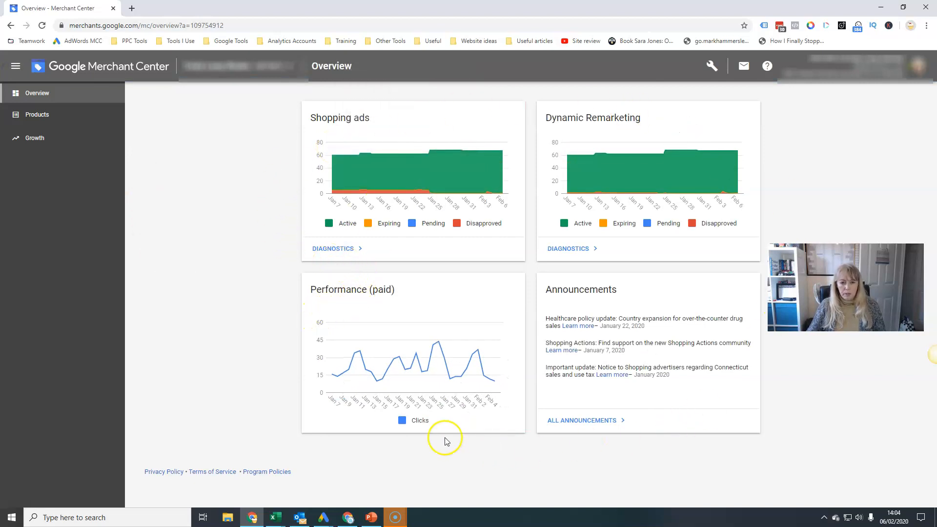
mouse_move(717, 233)
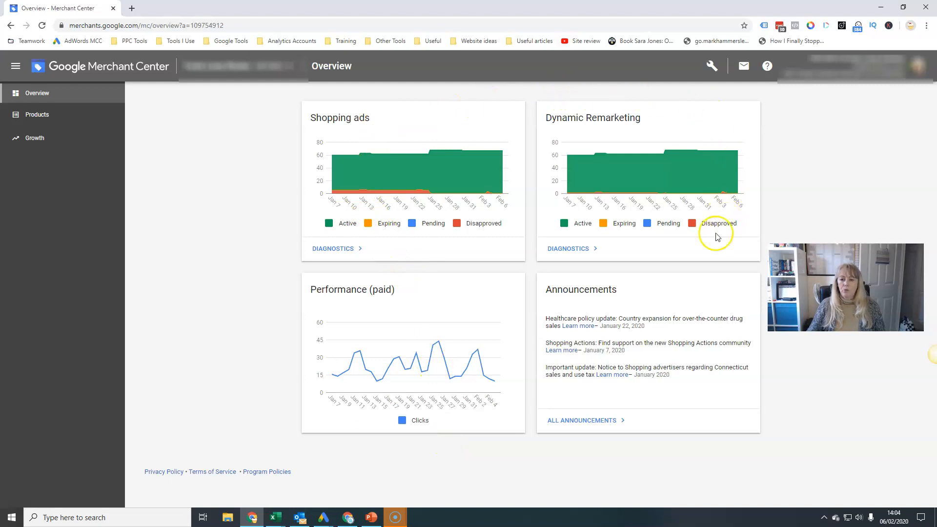
mouse_move(544, 263)
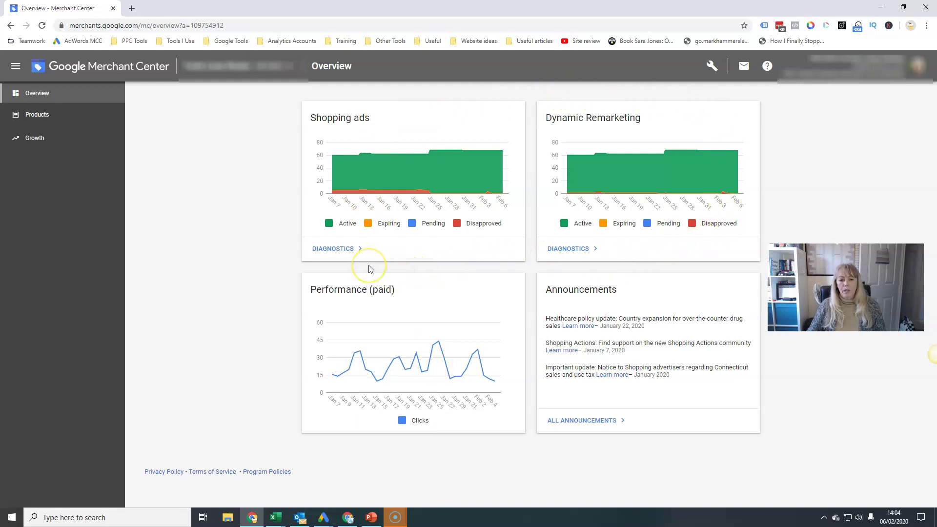
mouse_move(398, 265)
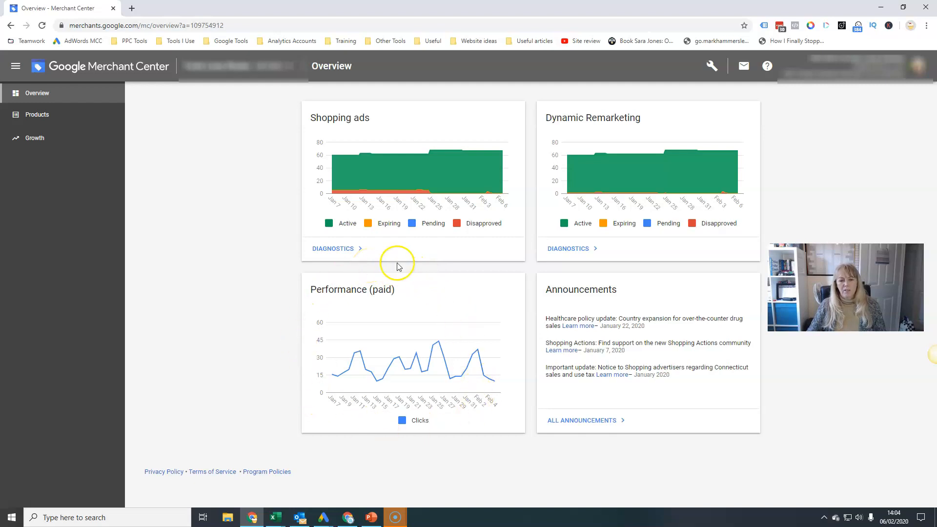
mouse_move(521, 391)
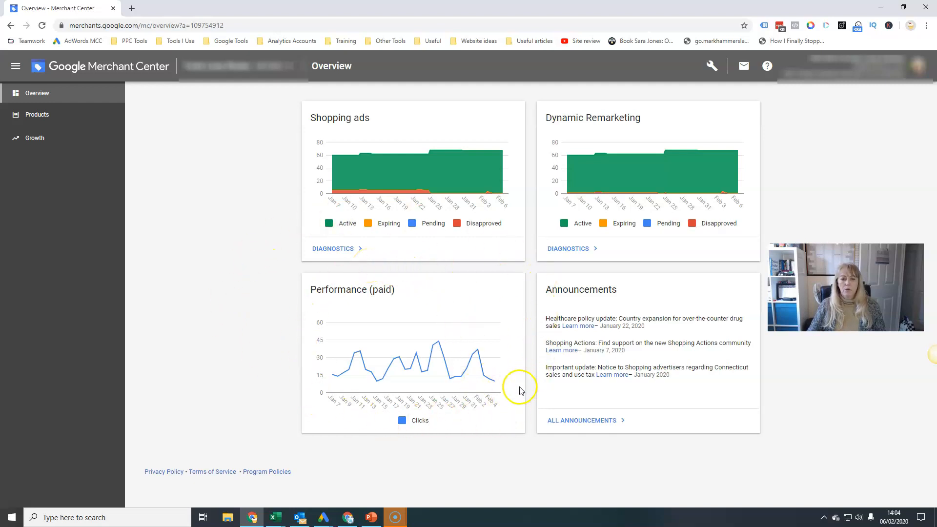
mouse_move(350, 297)
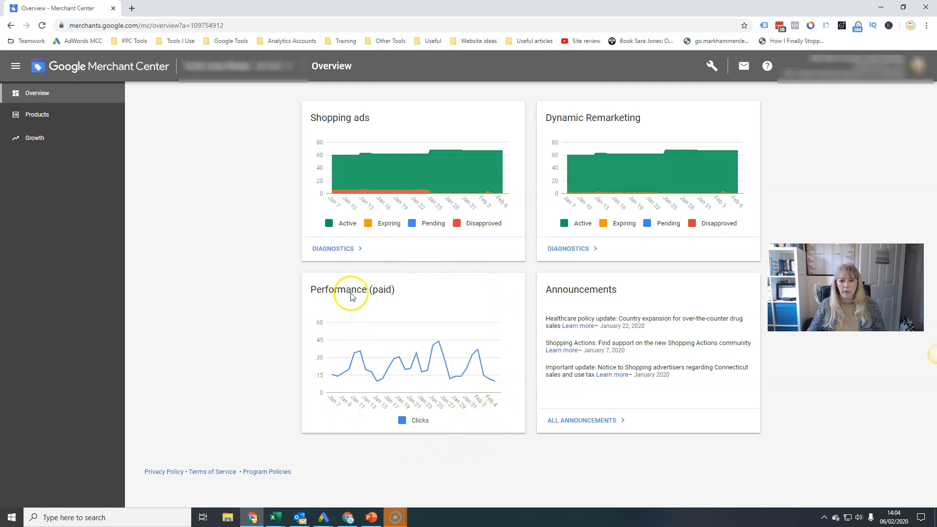
mouse_move(343, 259)
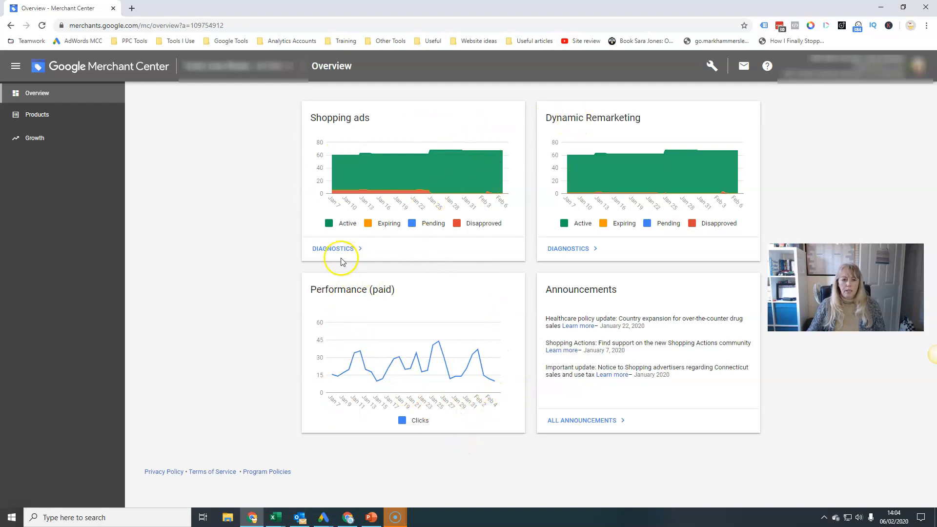
mouse_move(430, 103)
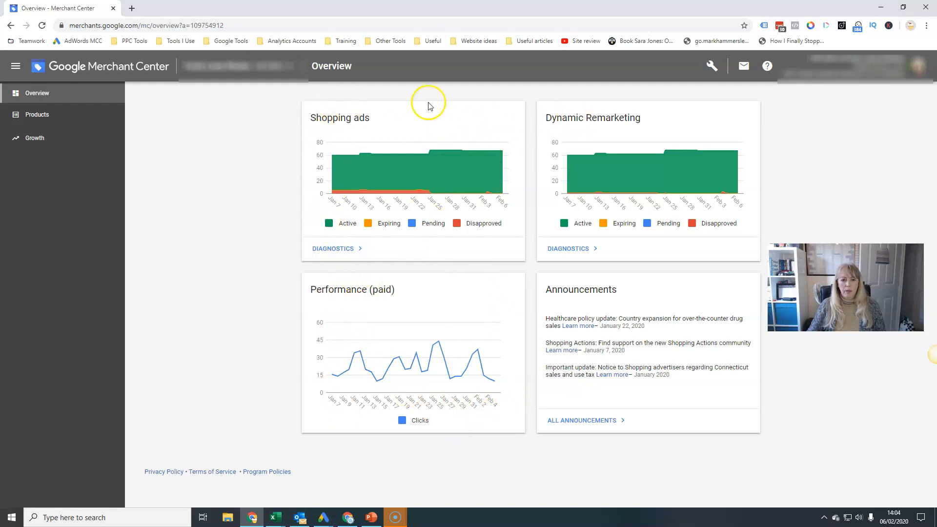
mouse_move(662, 98)
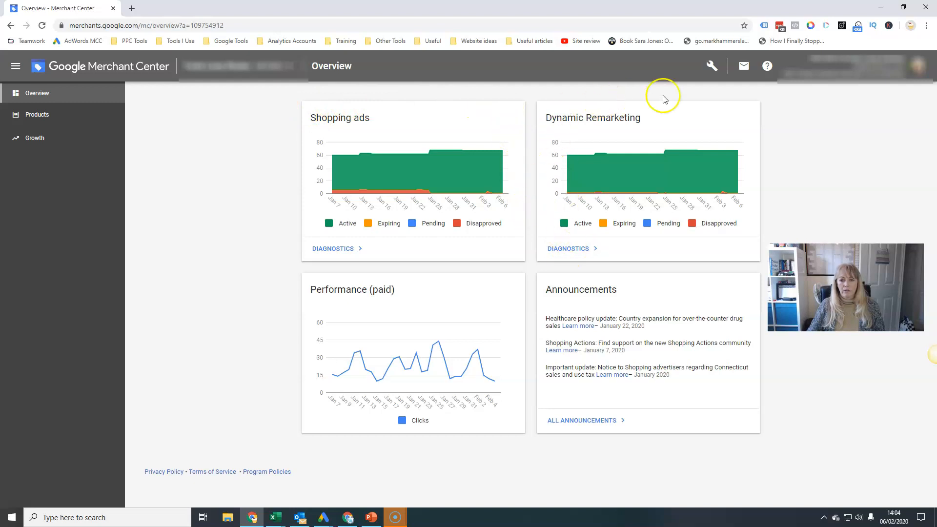
mouse_move(383, 250)
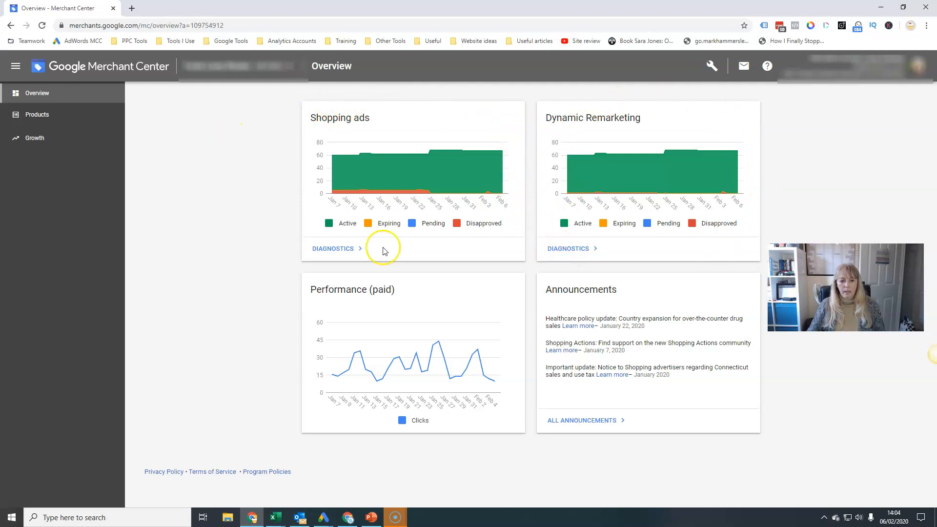
Step: View Shopping ads diagnostics with 66 active and 1 disapproved item
left_click(333, 248)
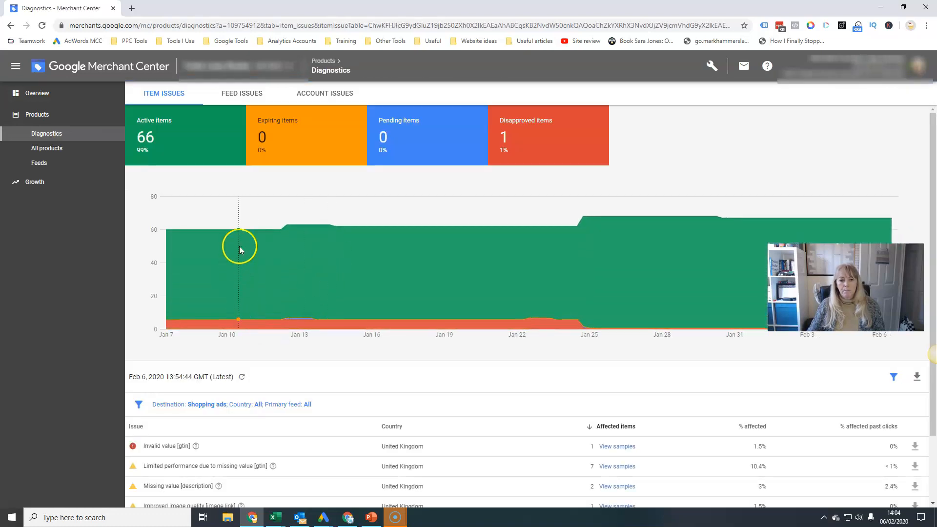
mouse_move(230, 161)
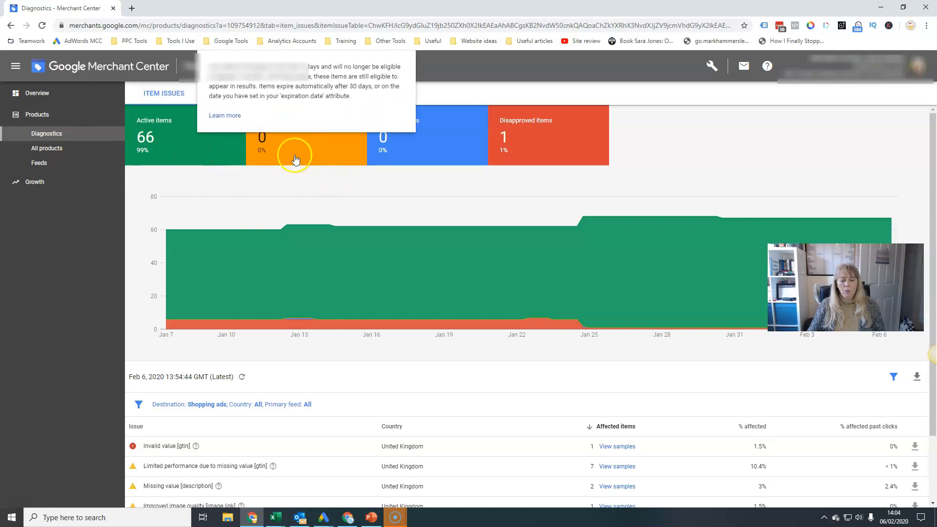
mouse_move(428, 173)
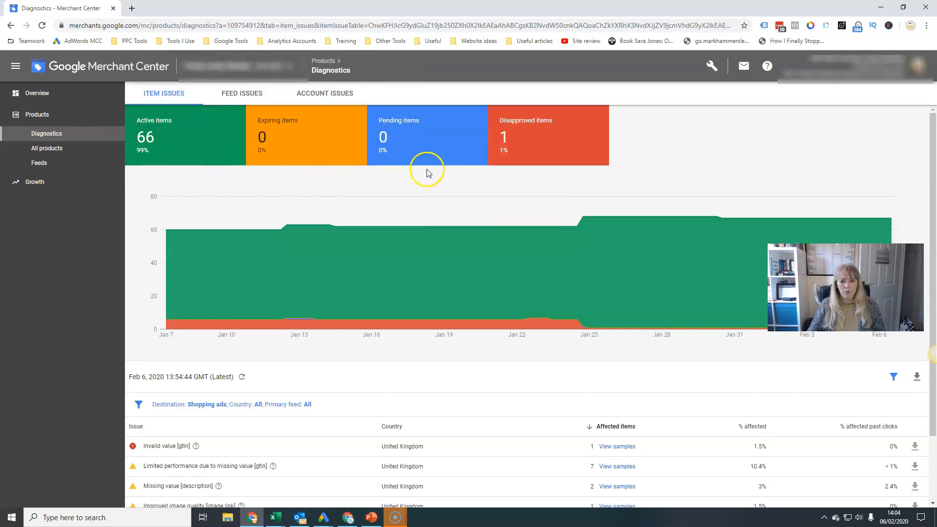
mouse_move(426, 193)
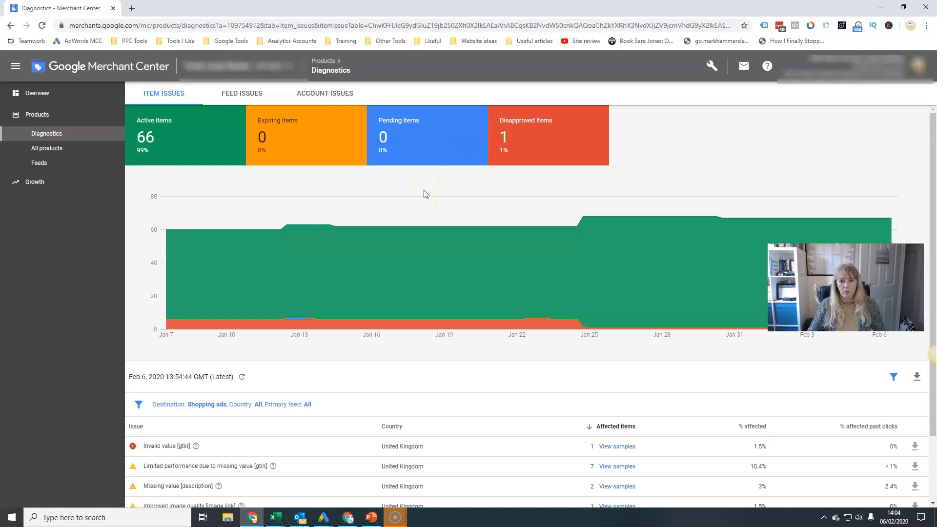
mouse_move(420, 137)
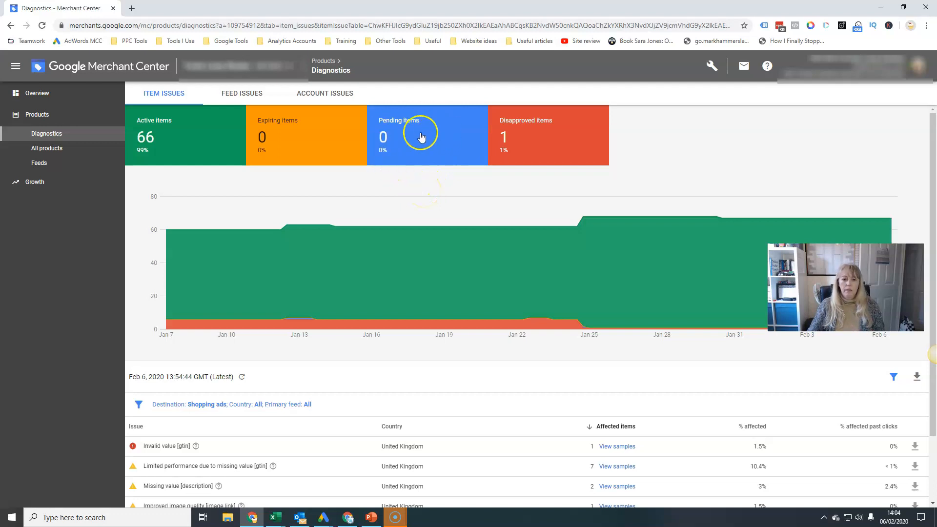
mouse_move(414, 206)
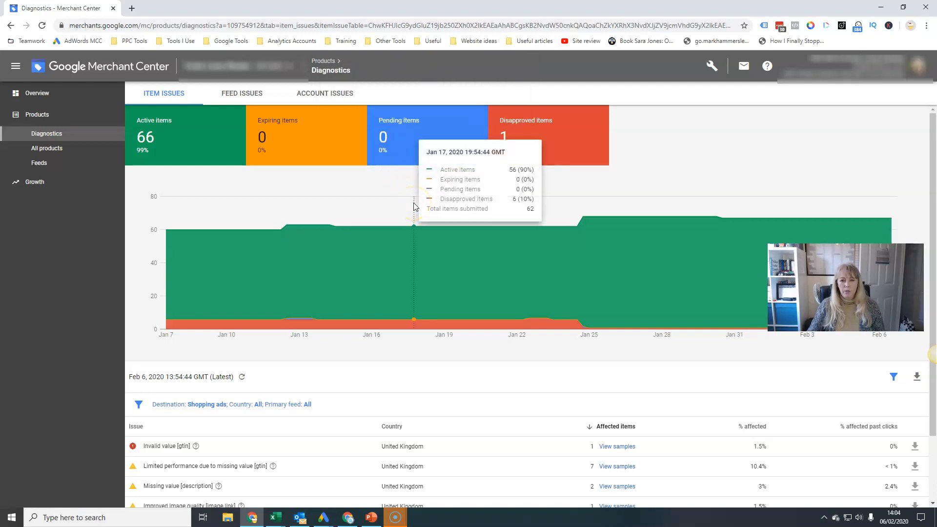
mouse_move(408, 195)
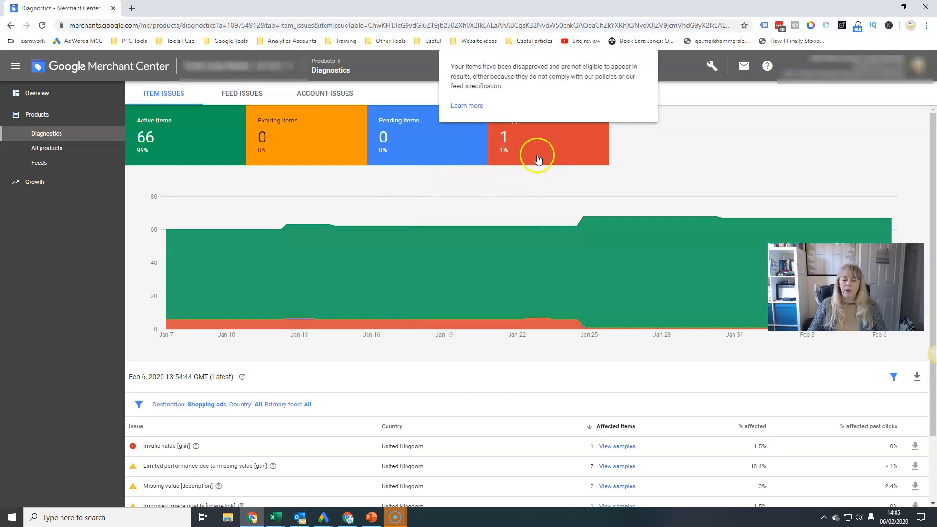
mouse_move(588, 217)
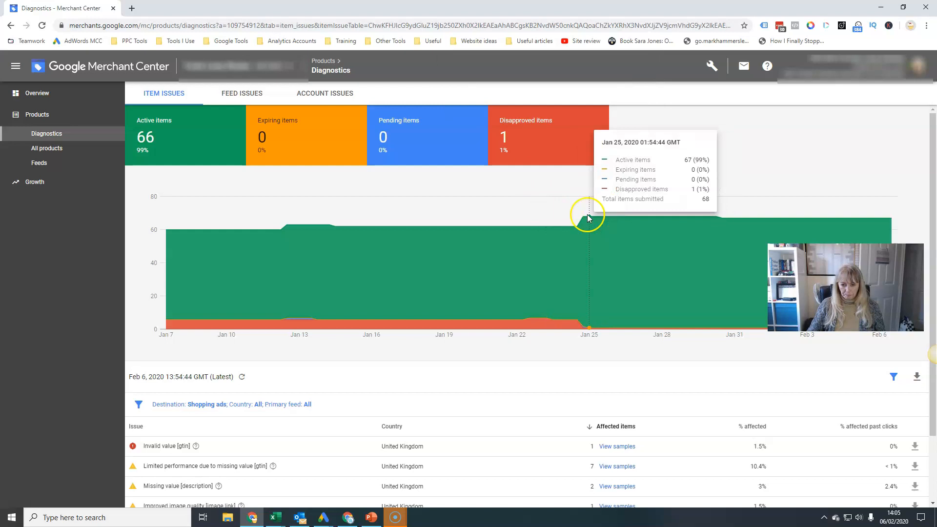
mouse_move(521, 348)
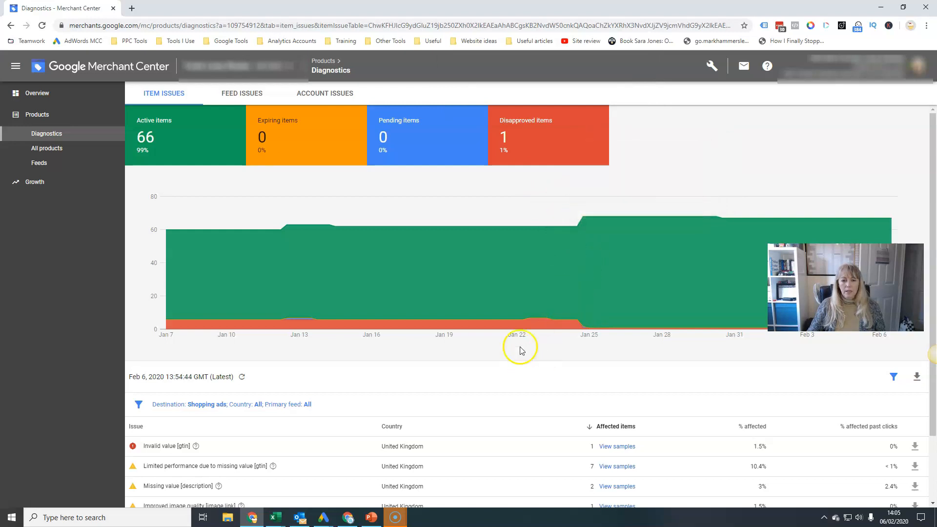
scroll("down", 3)
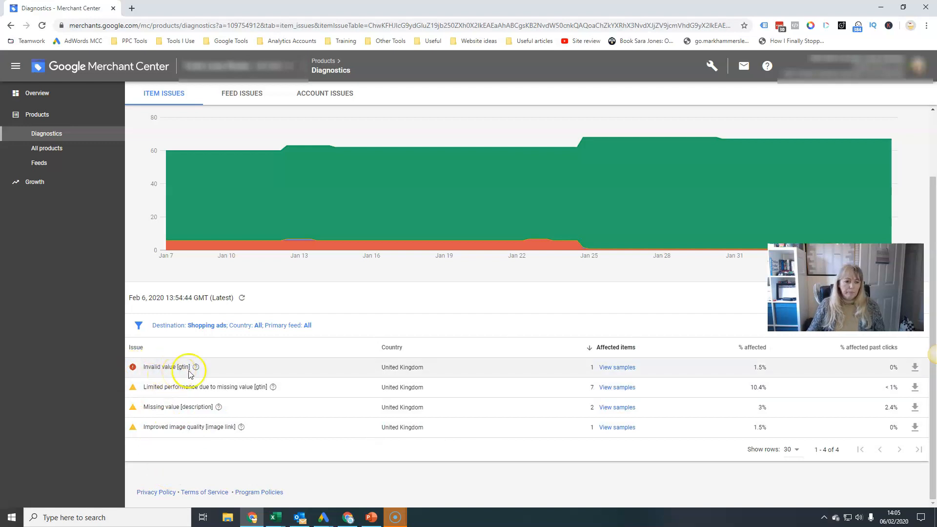
mouse_move(149, 377)
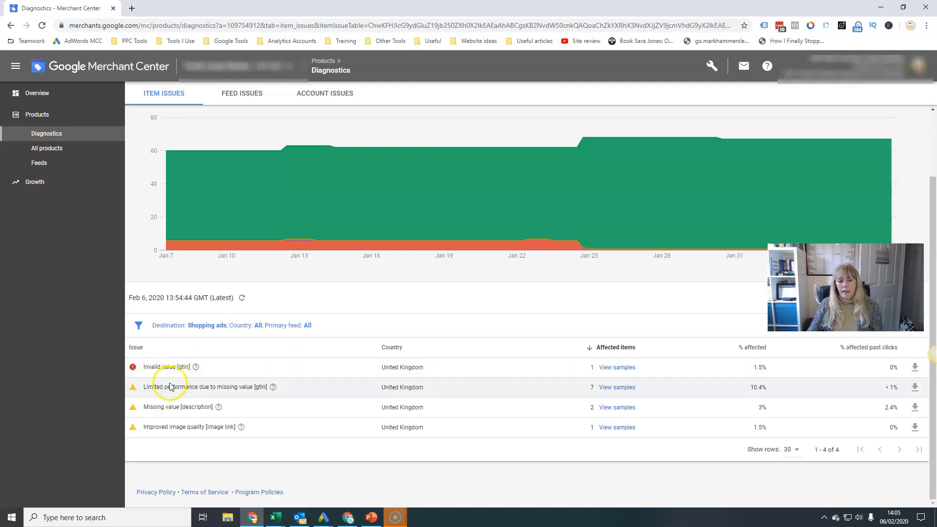
mouse_move(135, 398)
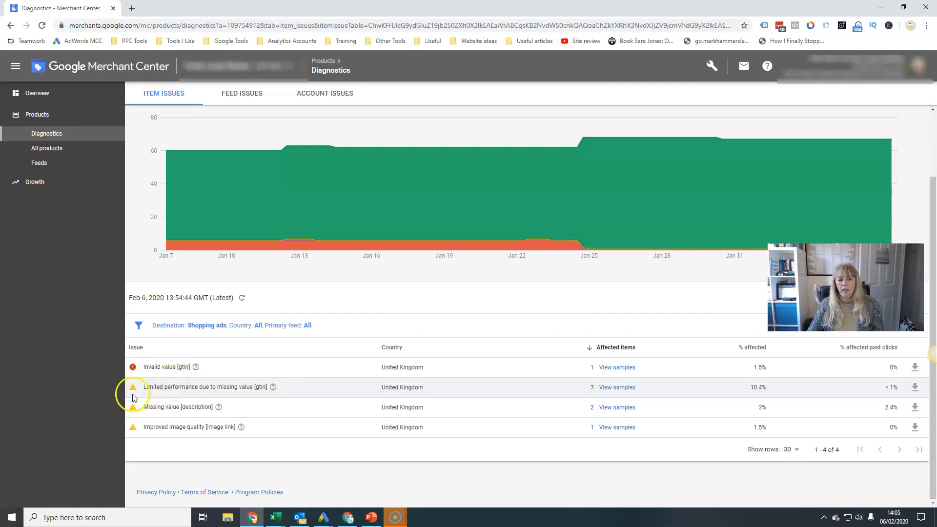
mouse_move(259, 386)
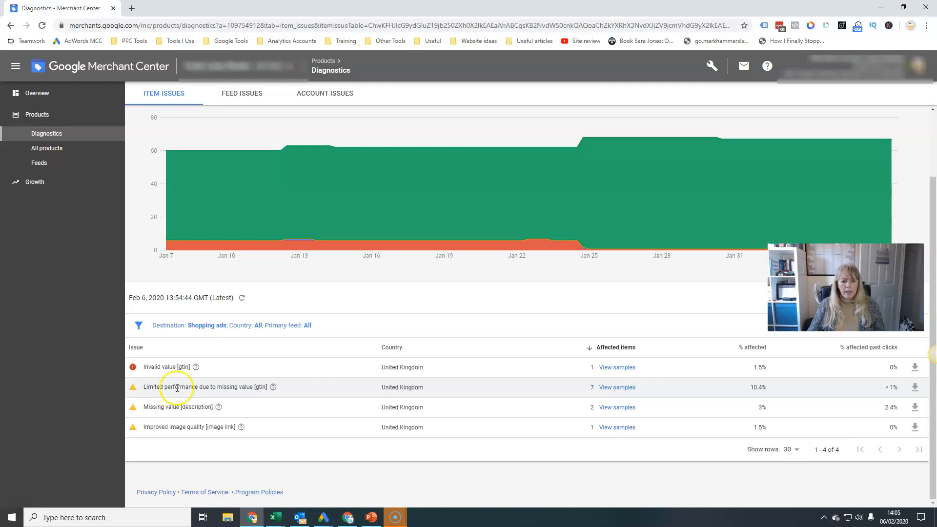
mouse_move(309, 430)
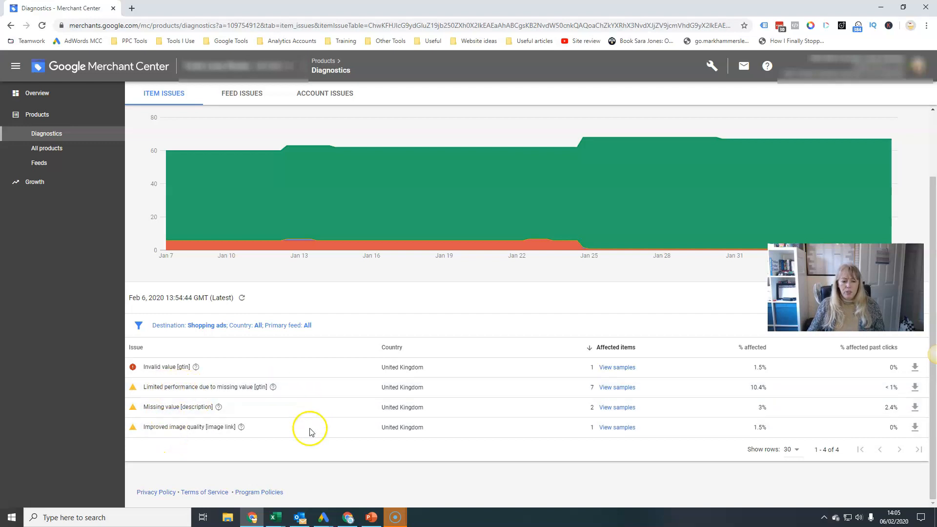
mouse_move(155, 428)
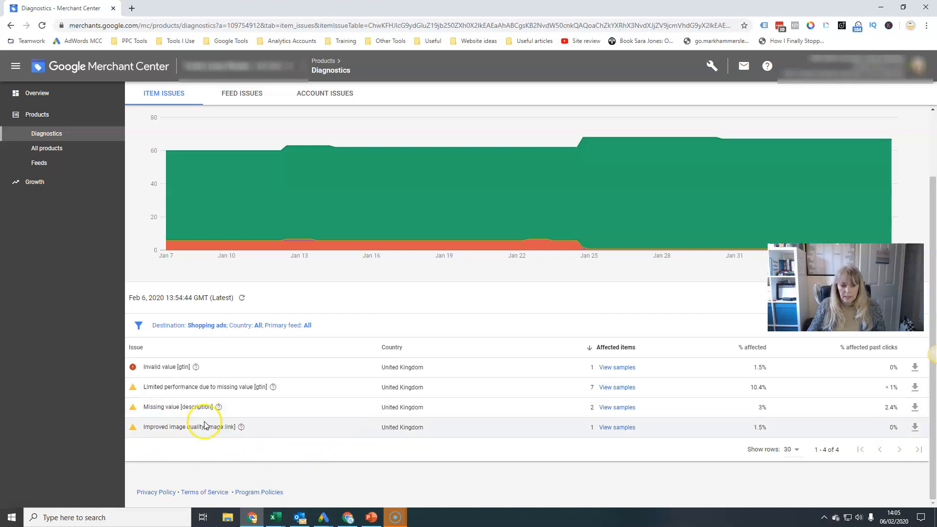
mouse_move(183, 374)
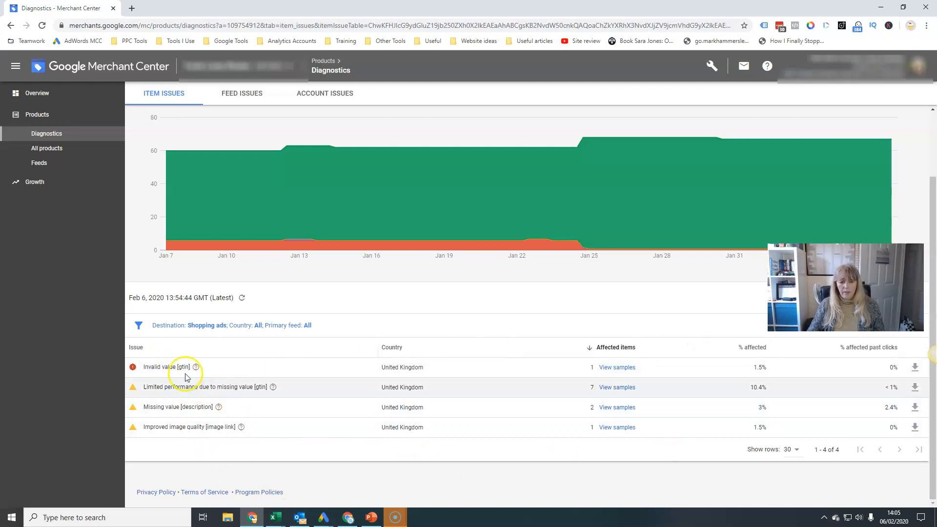
mouse_move(285, 434)
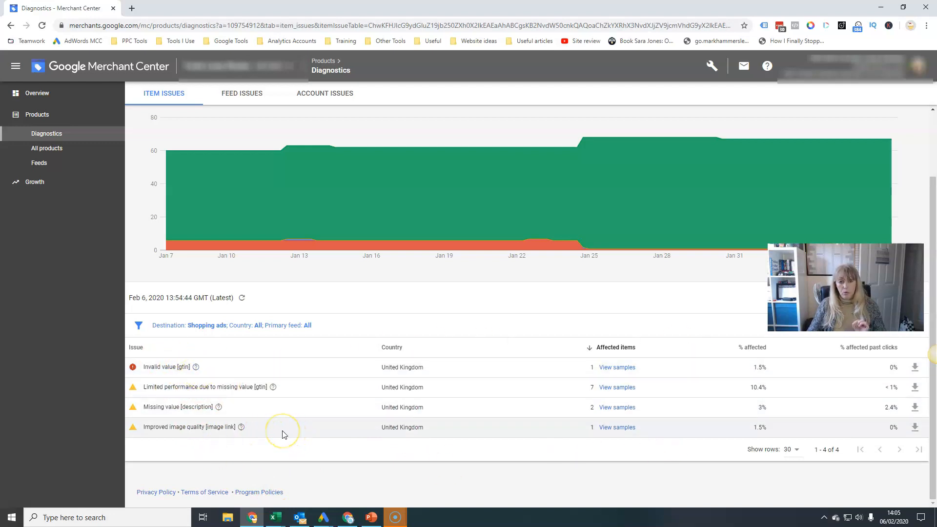
mouse_move(282, 433)
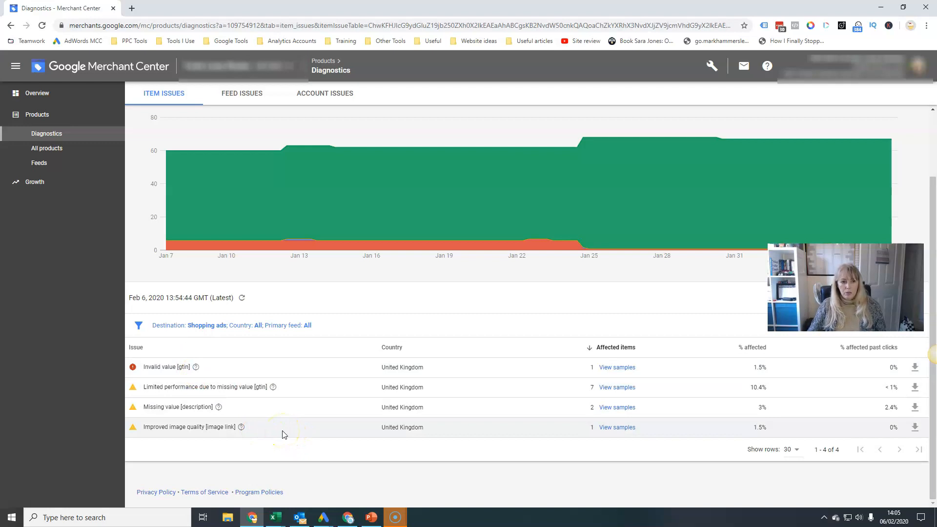
mouse_move(102, 187)
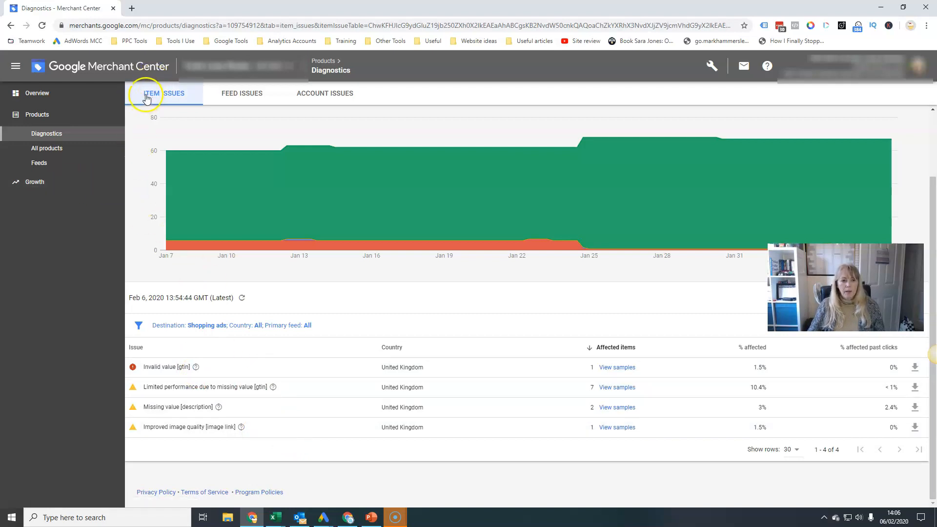
mouse_move(243, 94)
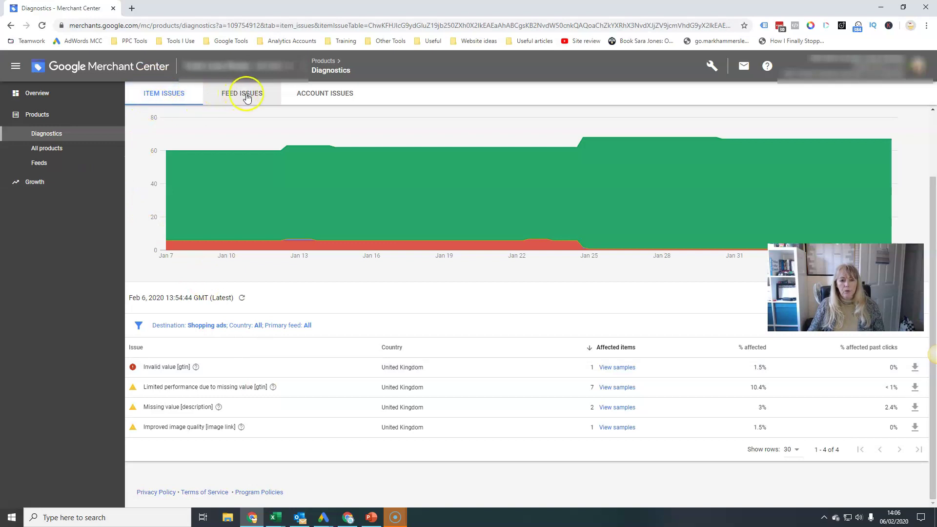
Step: Check the empty feed and account issues views, then return to item issues
left_click(242, 93)
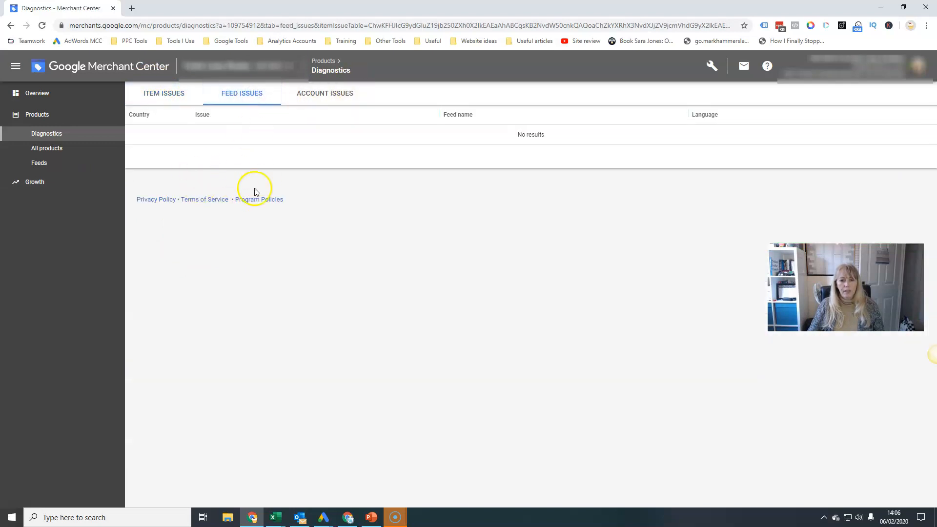
left_click(325, 93)
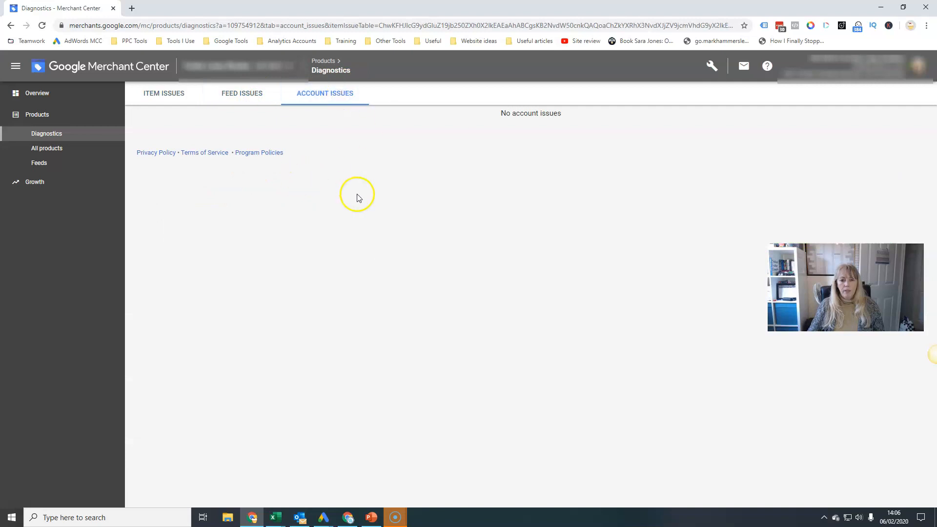
mouse_move(354, 116)
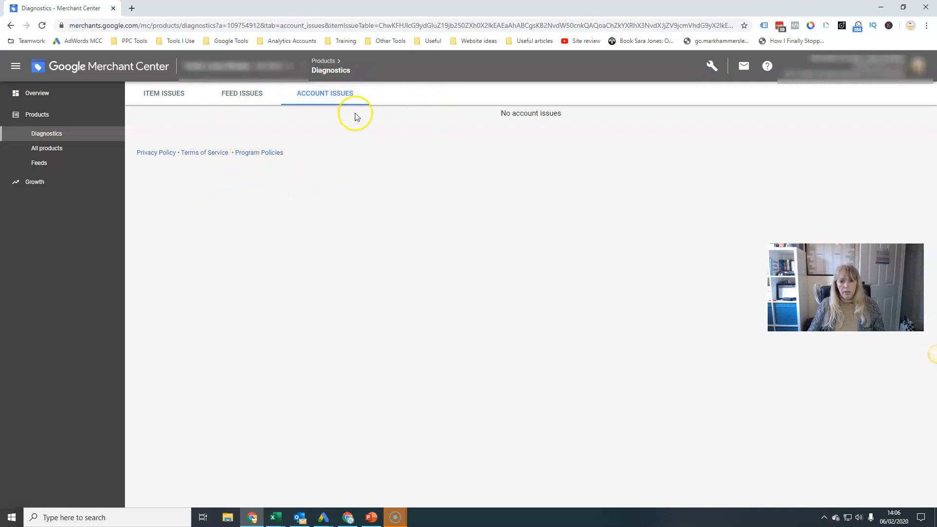
mouse_move(366, 143)
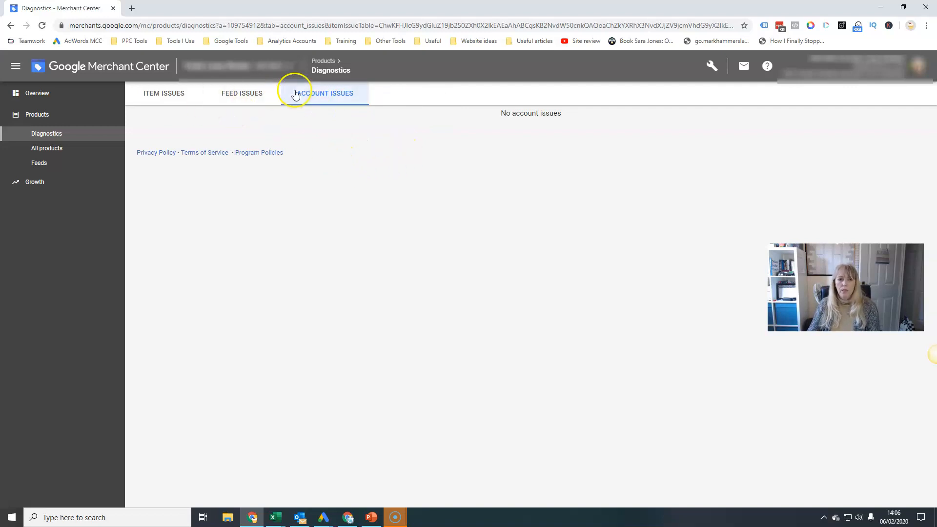
left_click(164, 93)
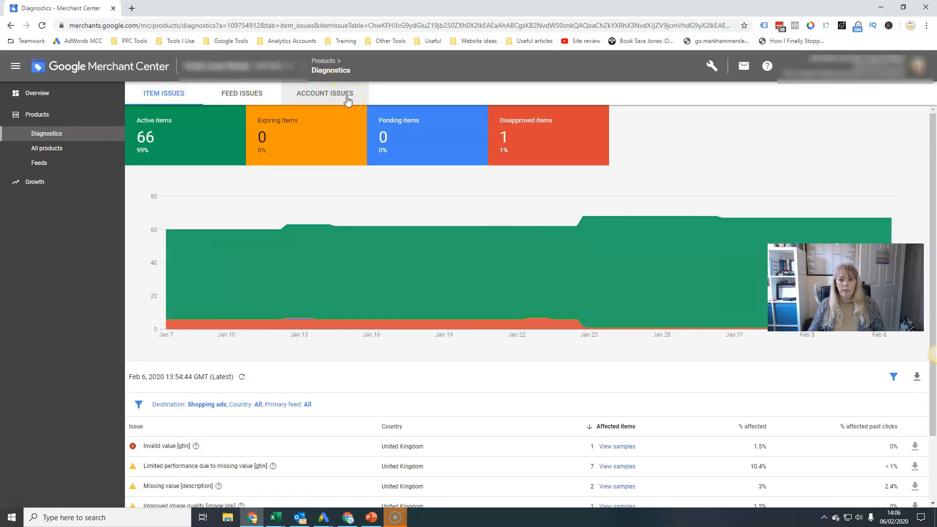
Step: Browse the All products table of UK items in stock and approved
left_click(47, 147)
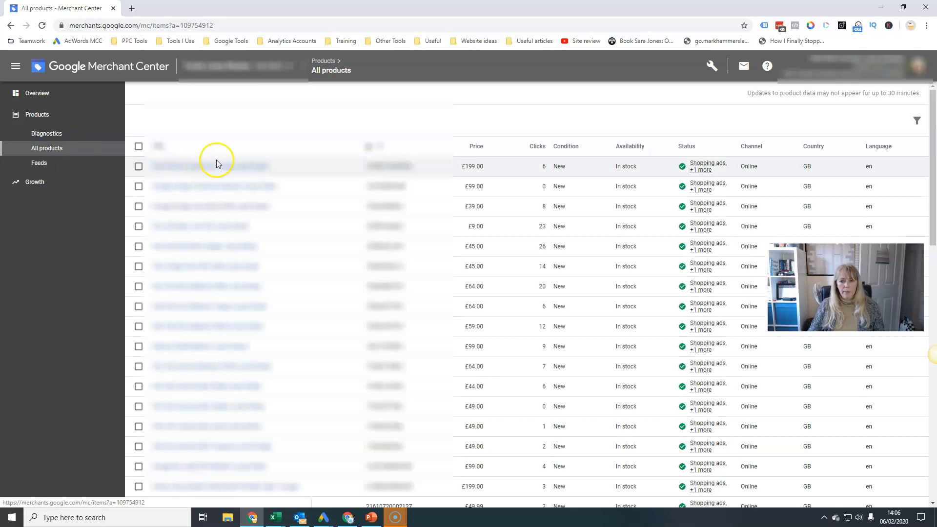
scroll("down", 3)
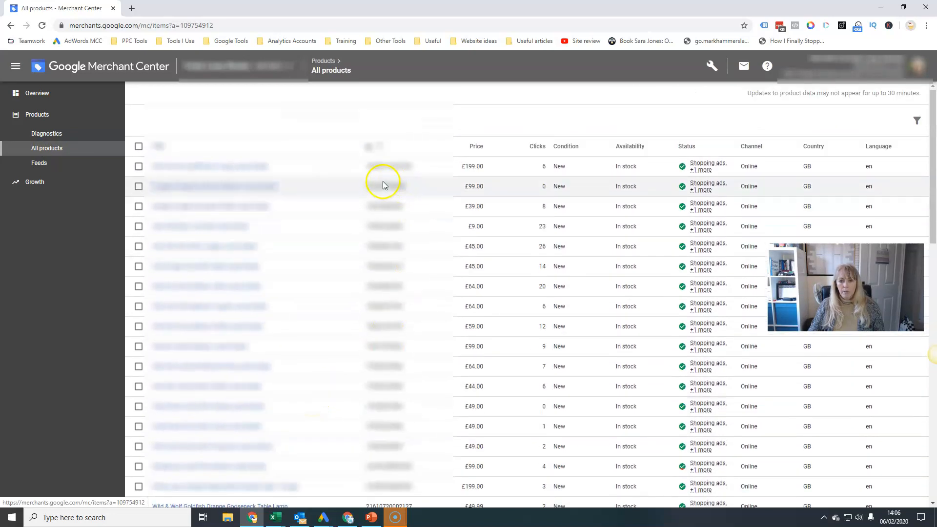
mouse_move(532, 346)
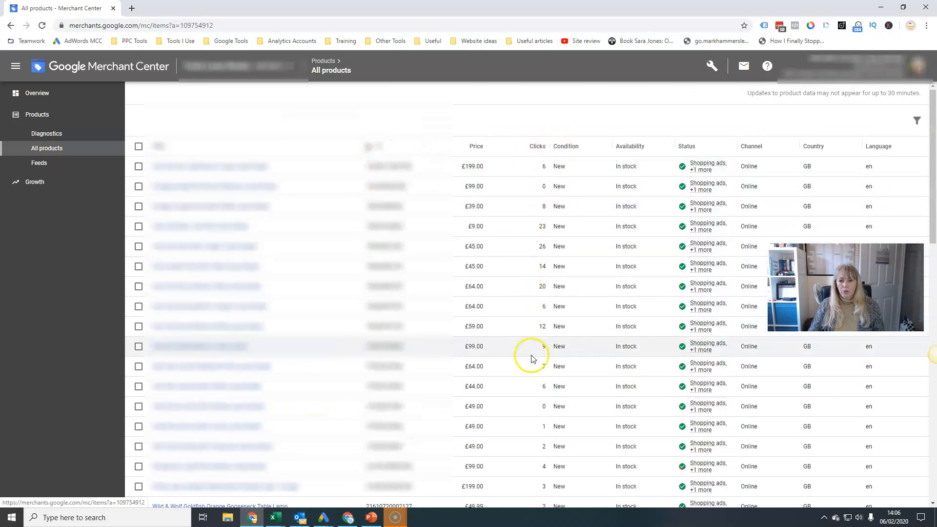
mouse_move(512, 378)
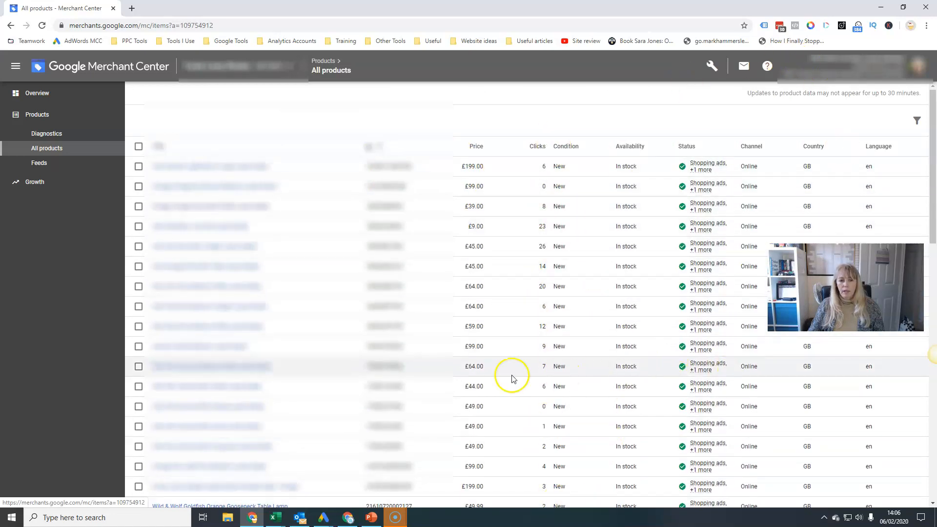
mouse_move(702, 166)
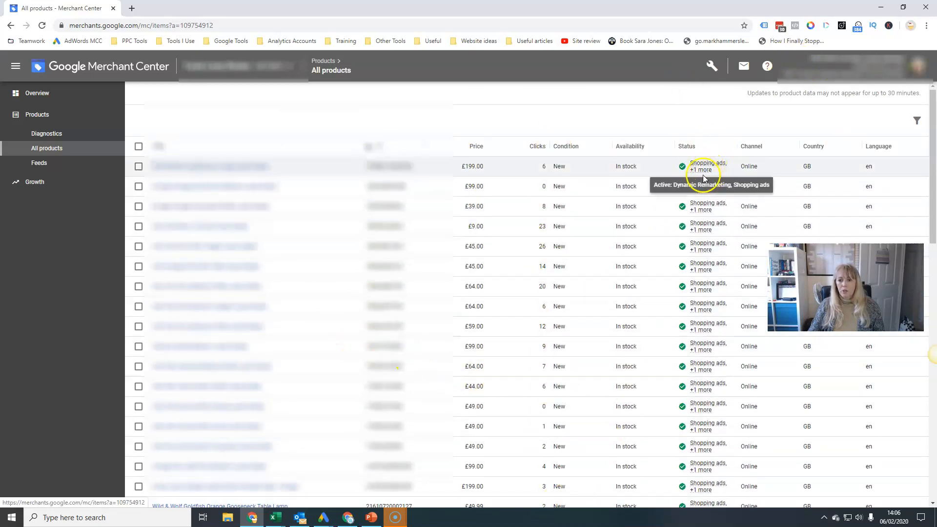
mouse_move(705, 164)
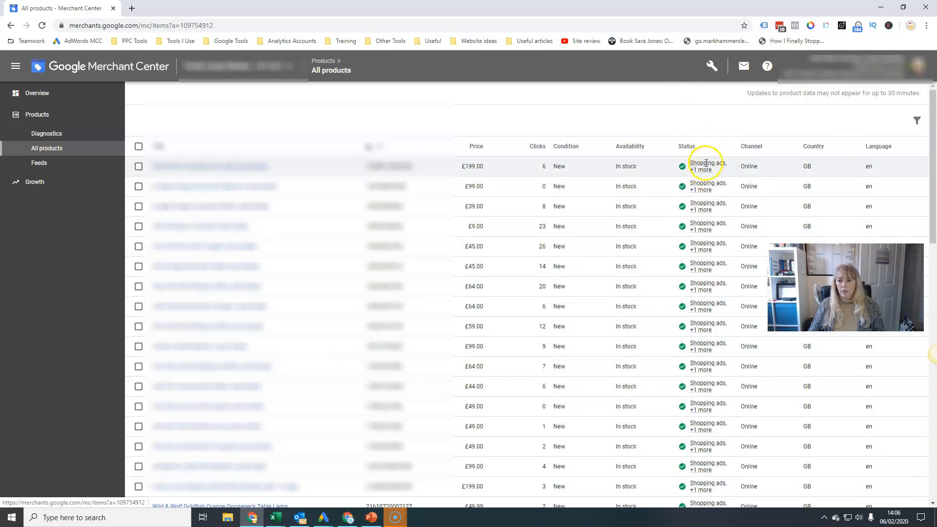
mouse_move(708, 166)
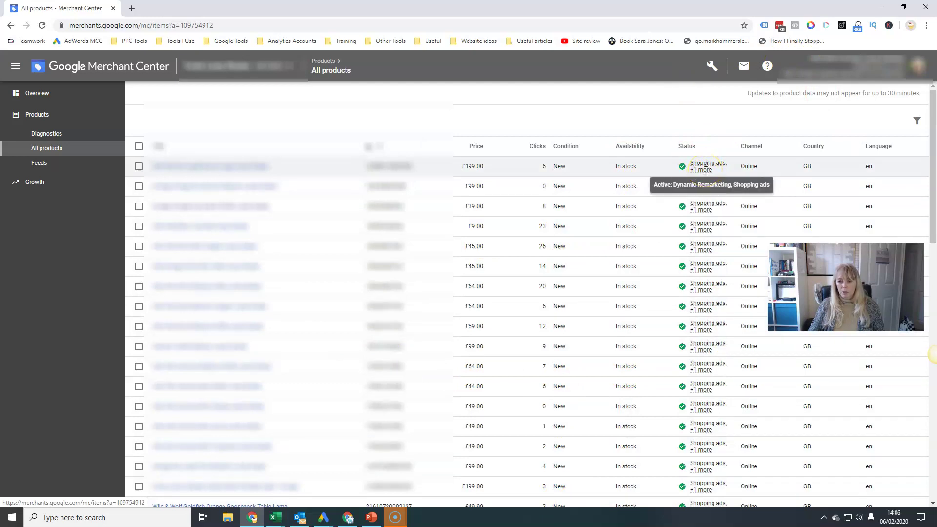
mouse_move(201, 231)
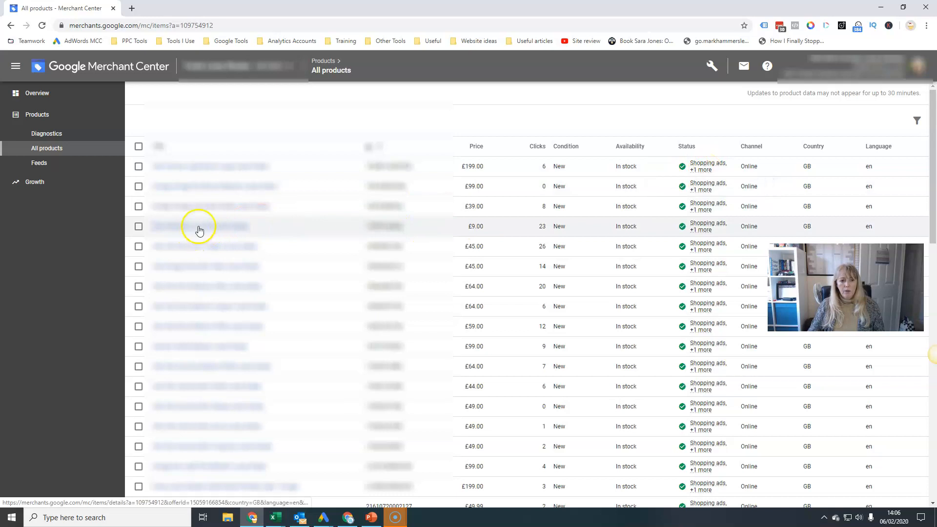
Step: Inspect the £9.00 product's detail page: performance chart, item issues and £2.50 UK shipping
left_click(200, 226)
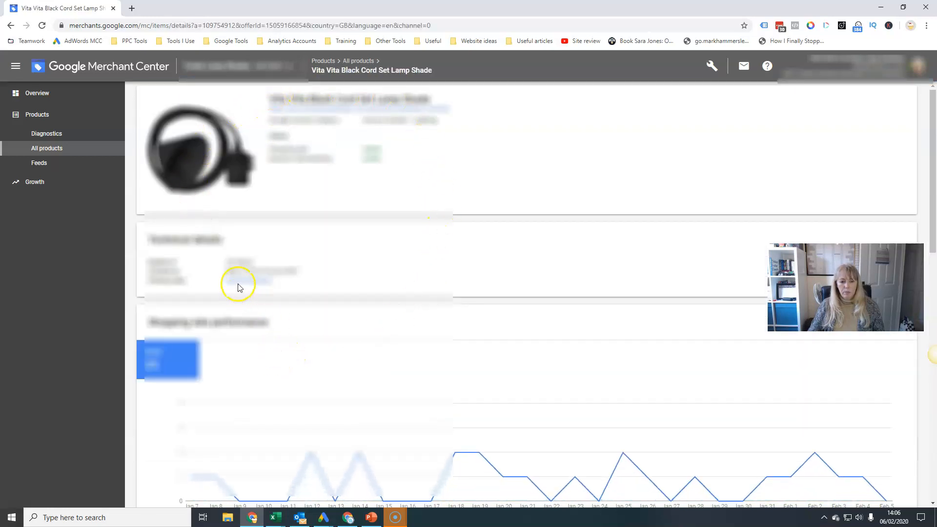
scroll("down", 3)
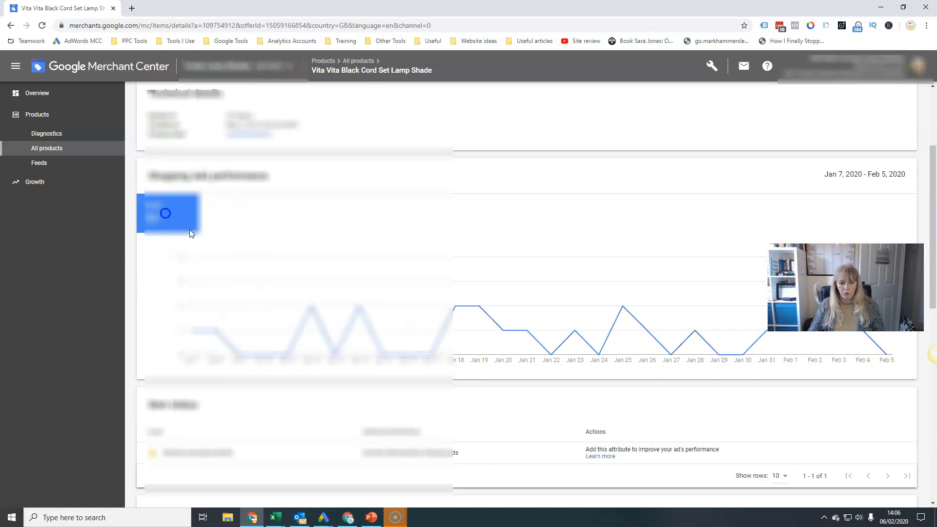
scroll("down", 3)
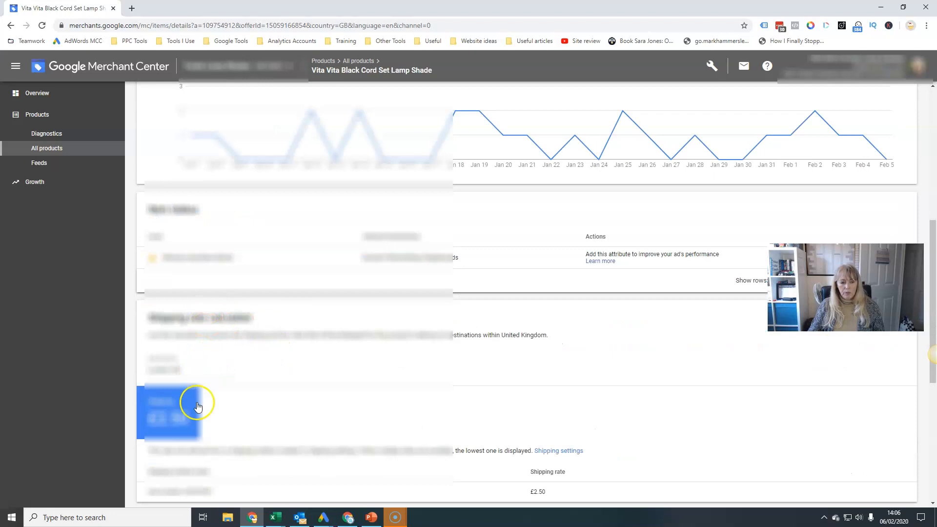
scroll("down", 3)
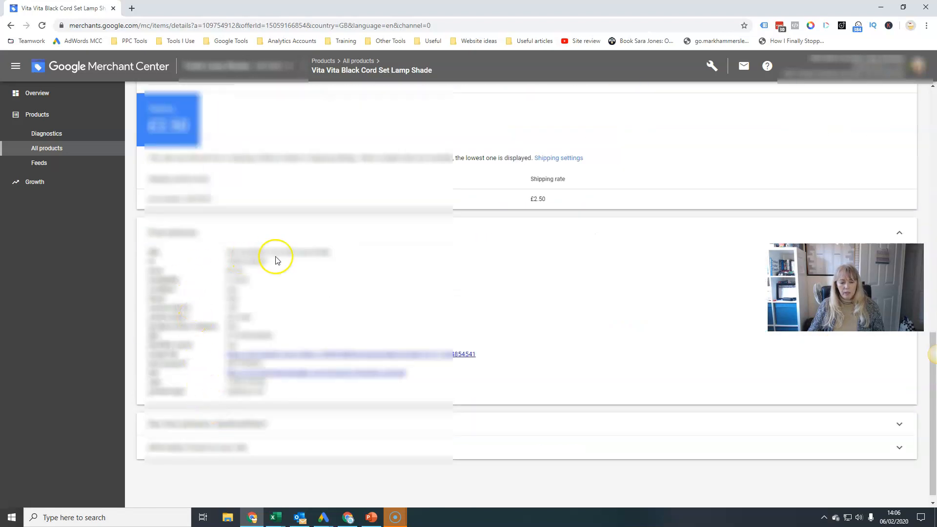
scroll("up", 3)
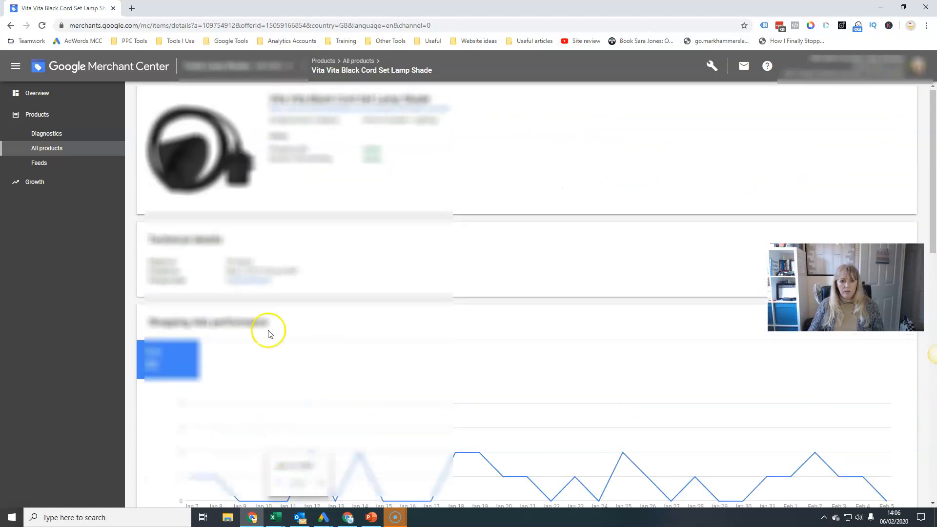
mouse_move(339, 203)
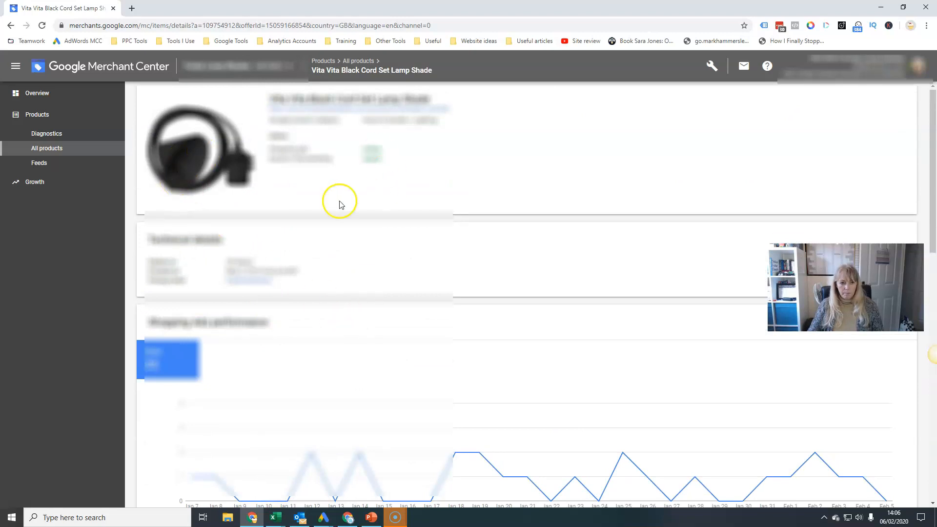
Step: View the Feeds page listing one UK primary feed and no supplemental feeds
left_click(39, 163)
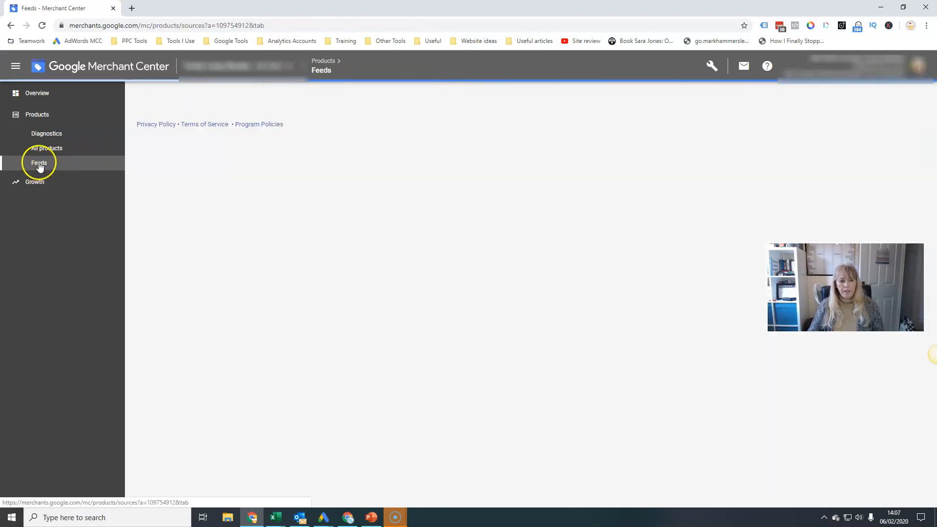
left_click(39, 163)
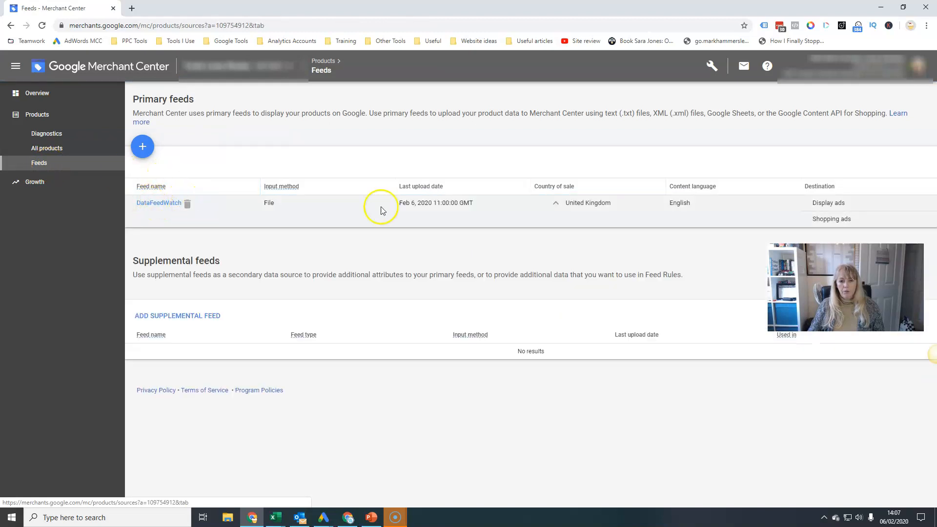
mouse_move(151, 205)
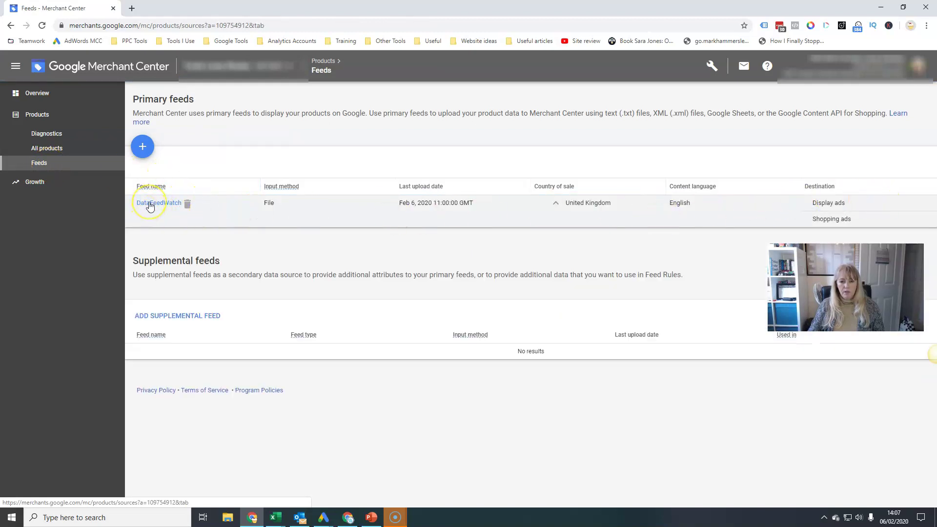
mouse_move(537, 200)
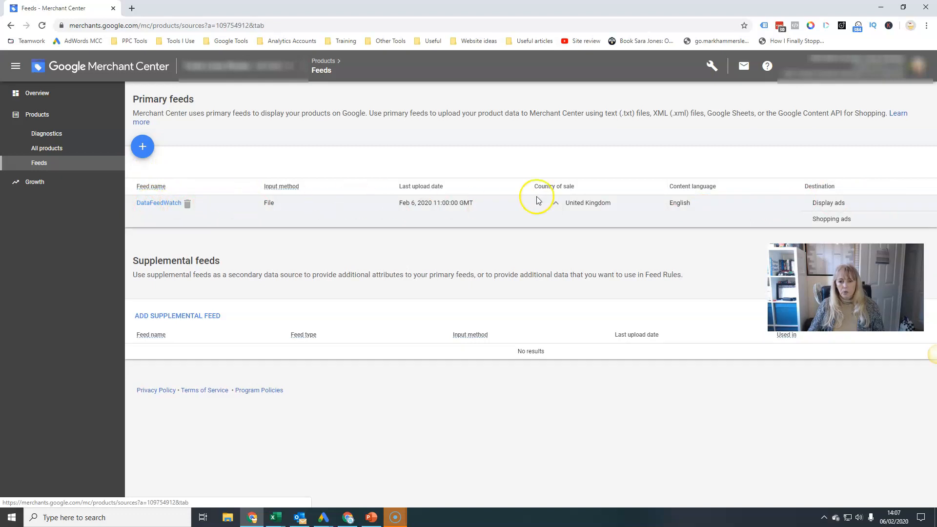
mouse_move(159, 203)
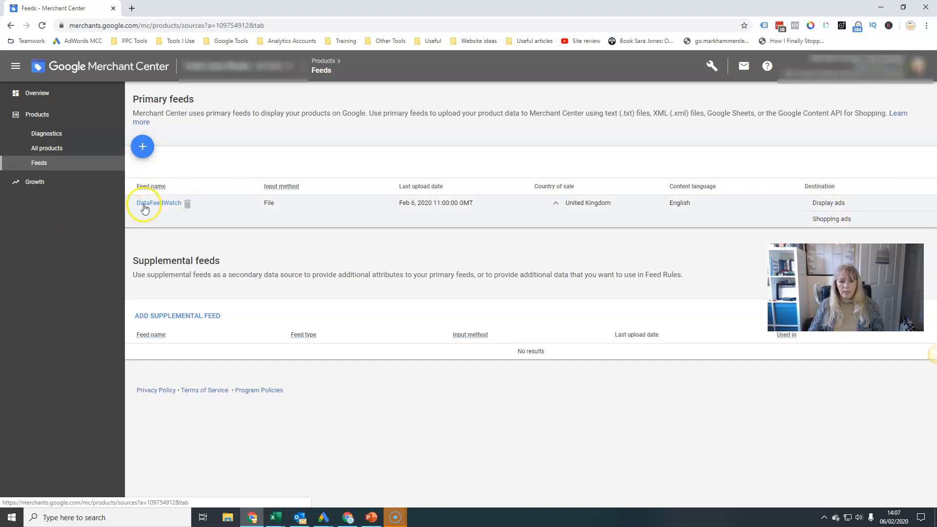
mouse_move(157, 334)
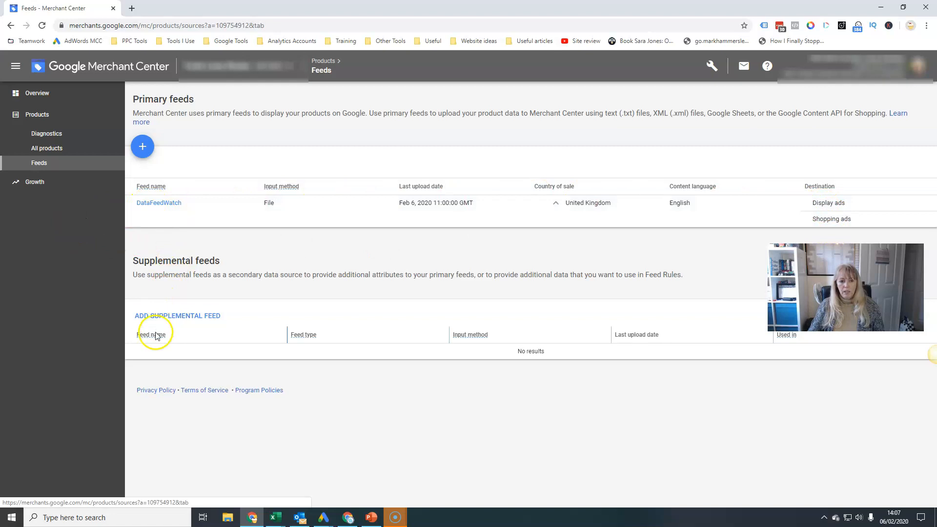
mouse_move(225, 387)
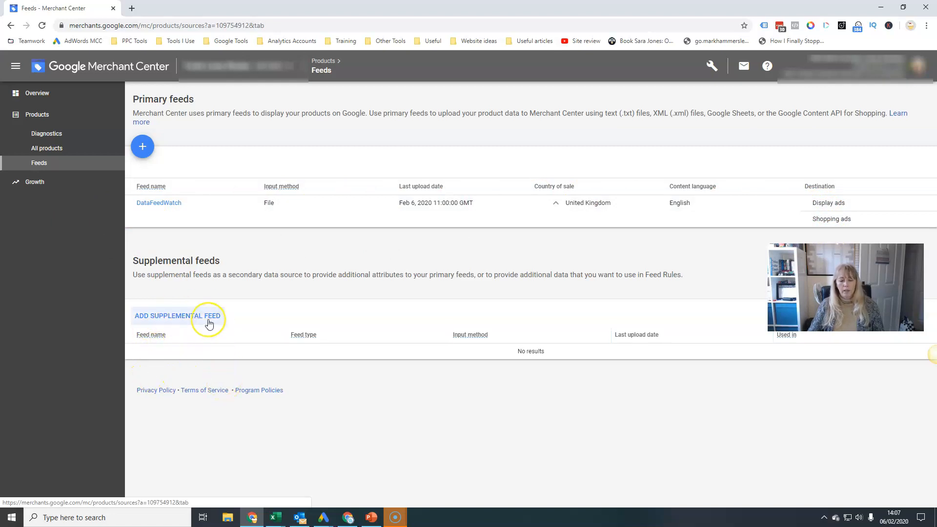
mouse_move(209, 323)
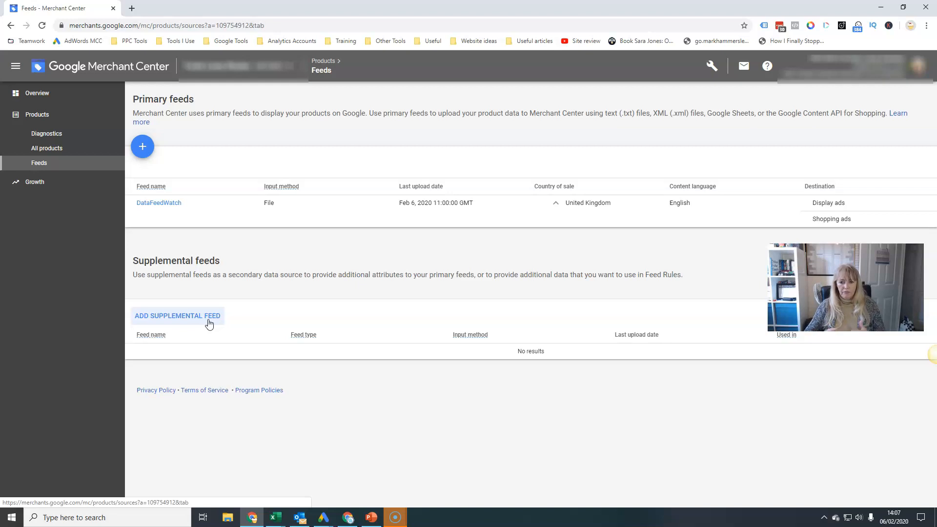
mouse_move(106, 269)
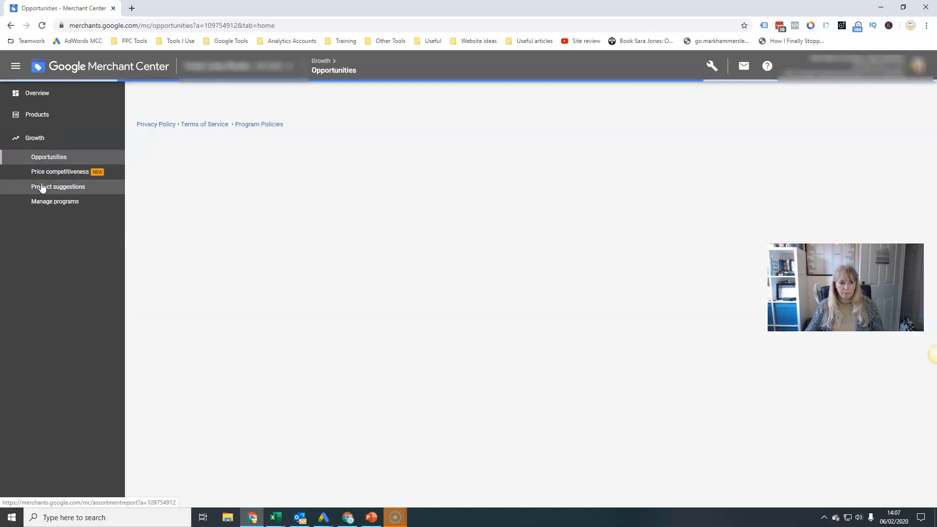
Step: Load the Opportunities home reporting no recommendations
left_click(49, 156)
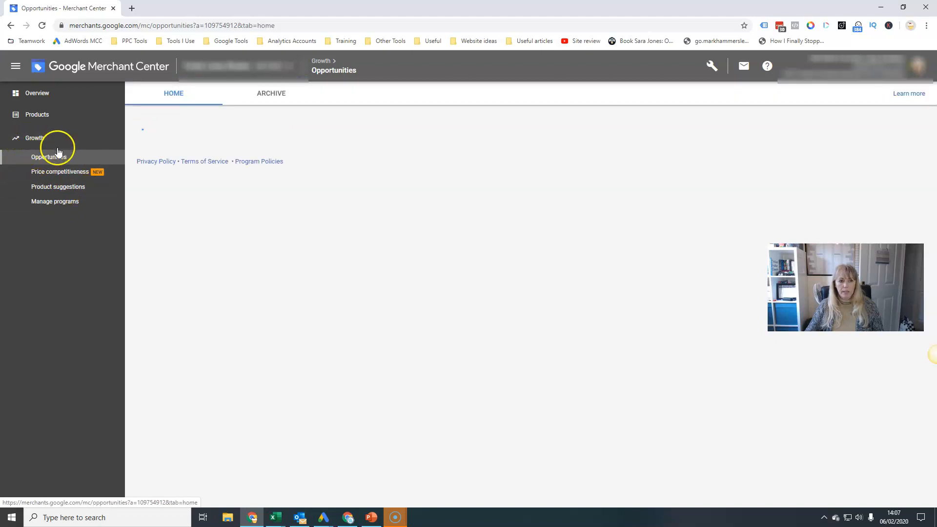
left_click(49, 156)
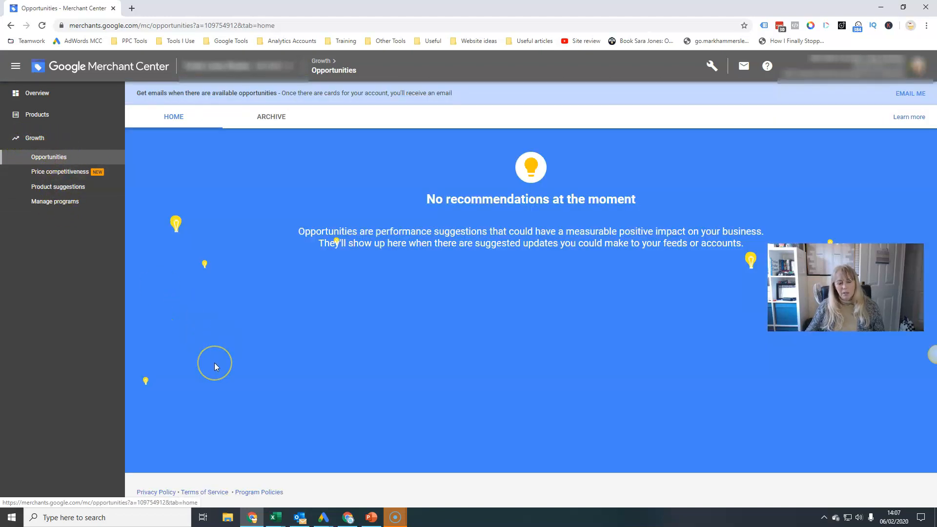
mouse_move(255, 158)
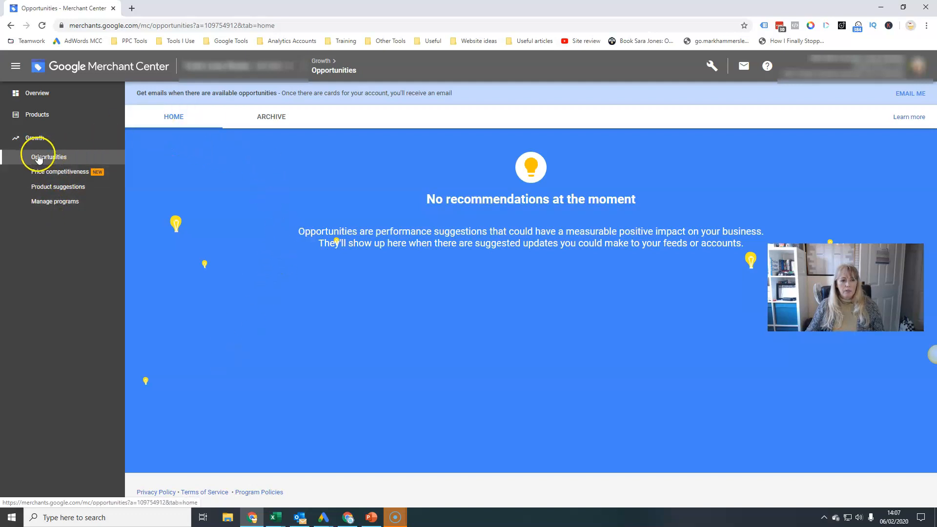
mouse_move(741, 293)
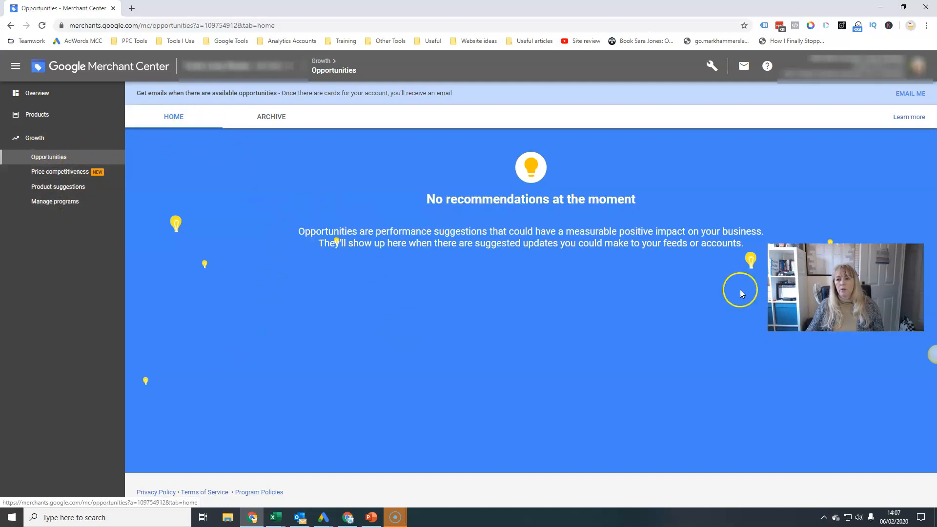
mouse_move(478, 416)
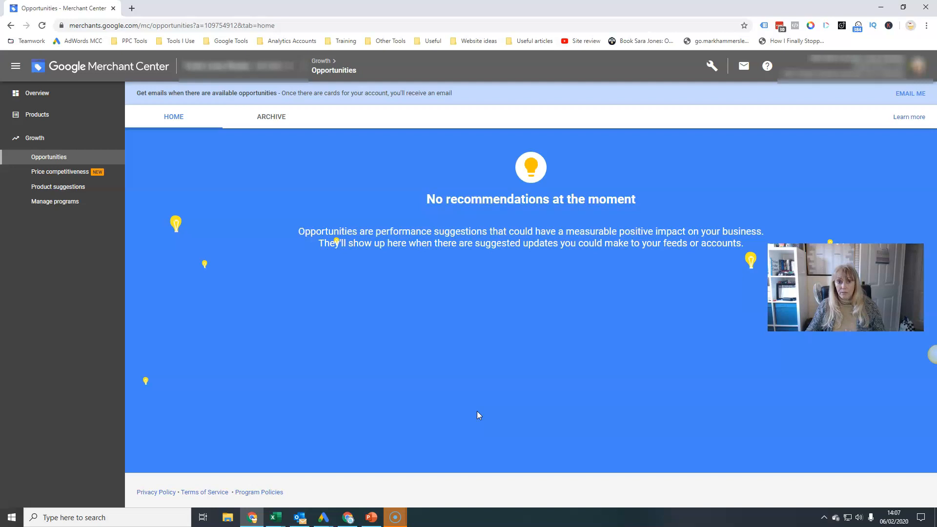
Step: View the Product suggestions report of popular UK Home & Garden products with benchmark prices
left_click(58, 186)
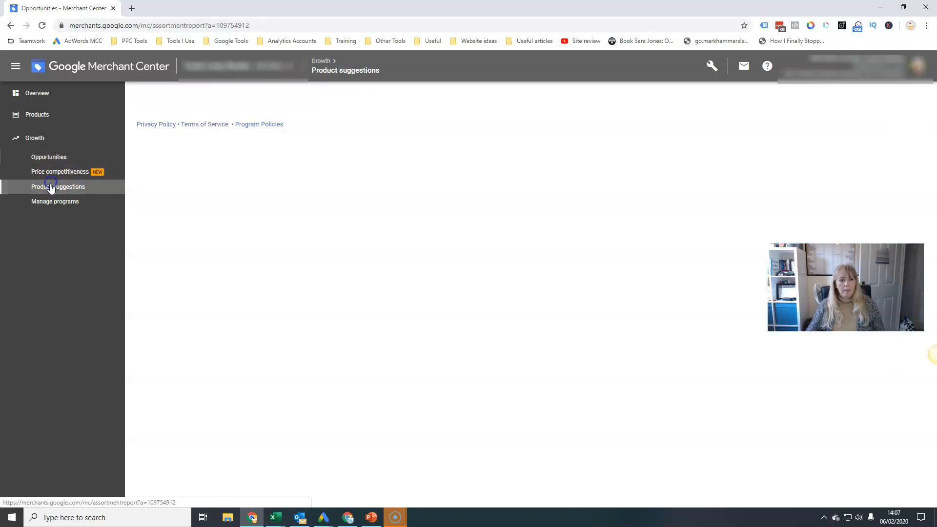
left_click(57, 186)
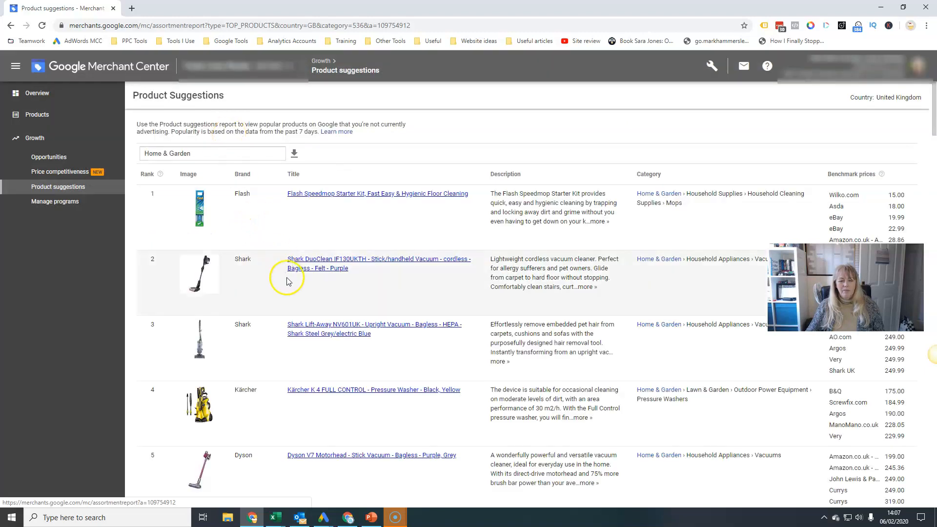
mouse_move(443, 438)
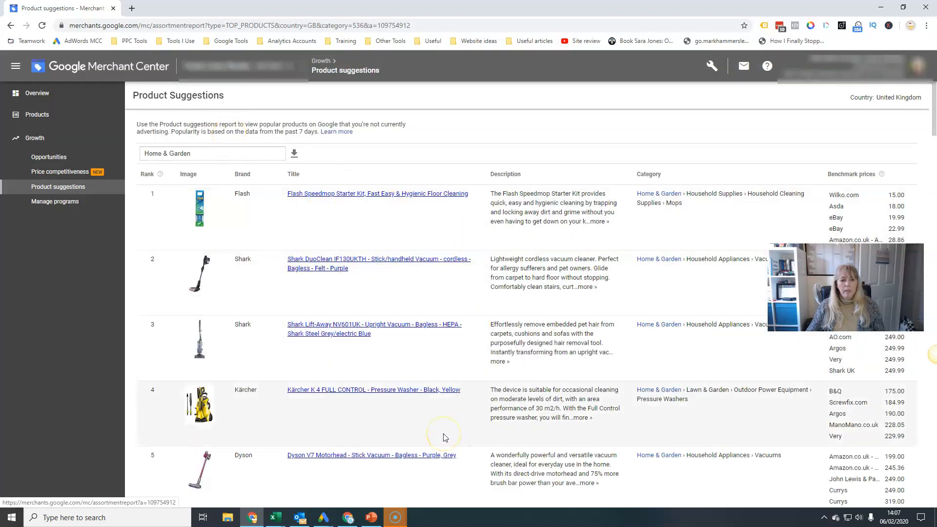
scroll("down", 3)
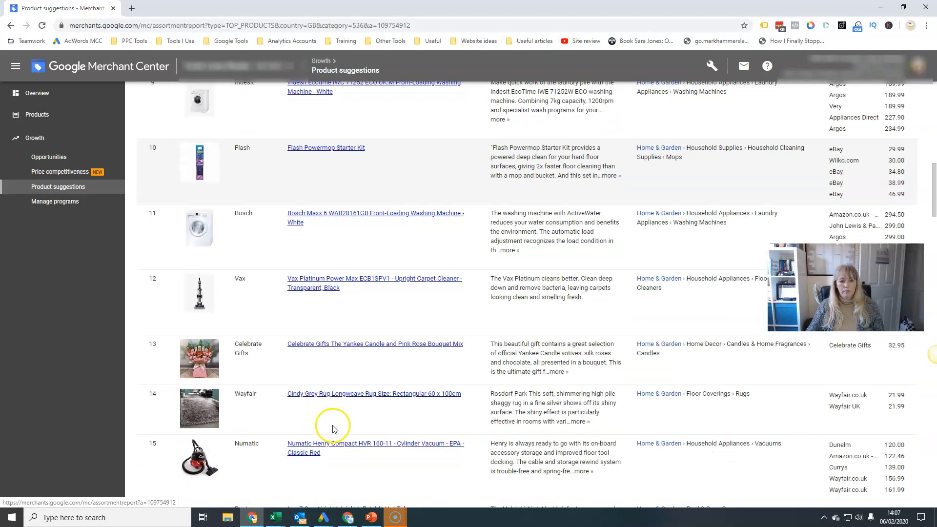
scroll("down", 3)
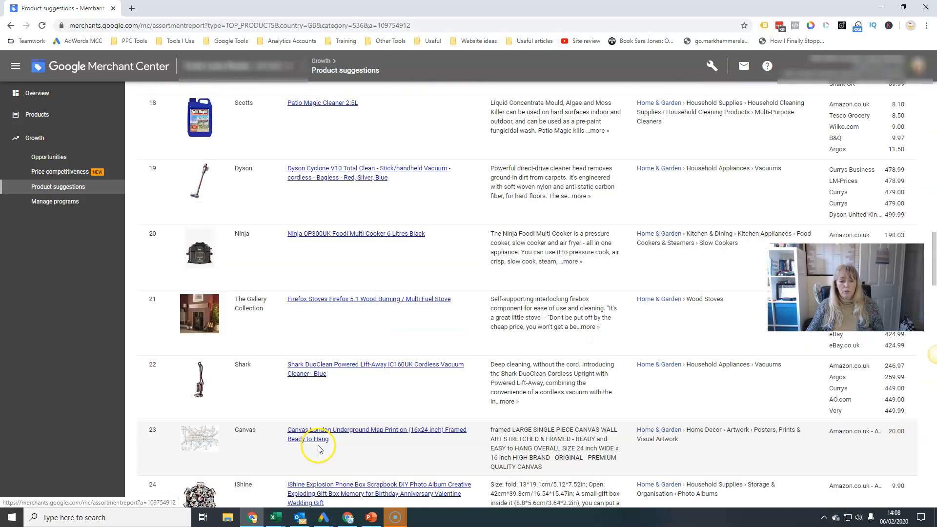
scroll("up", 3)
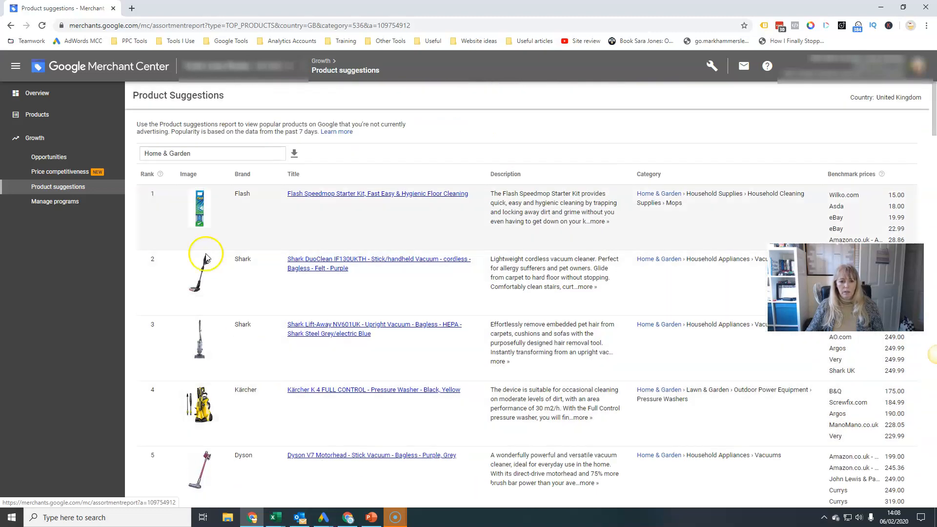
mouse_move(515, 334)
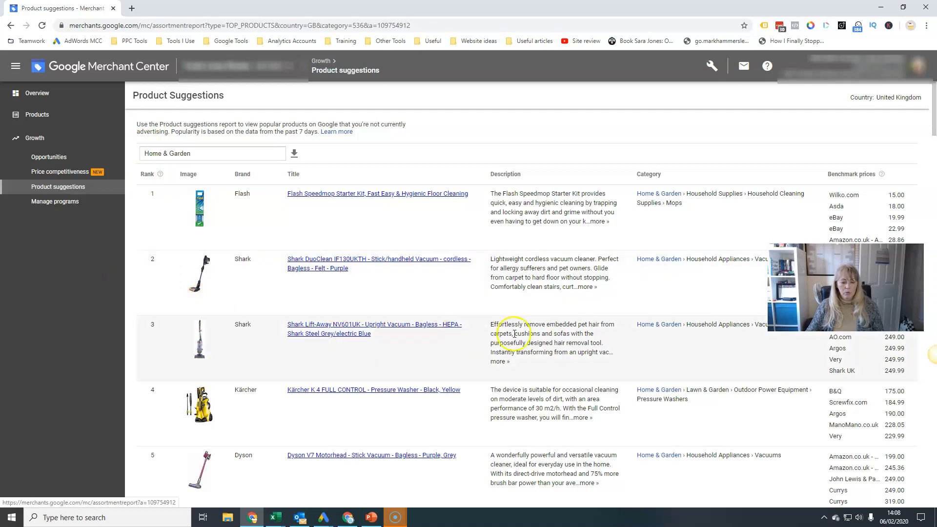
mouse_move(199, 243)
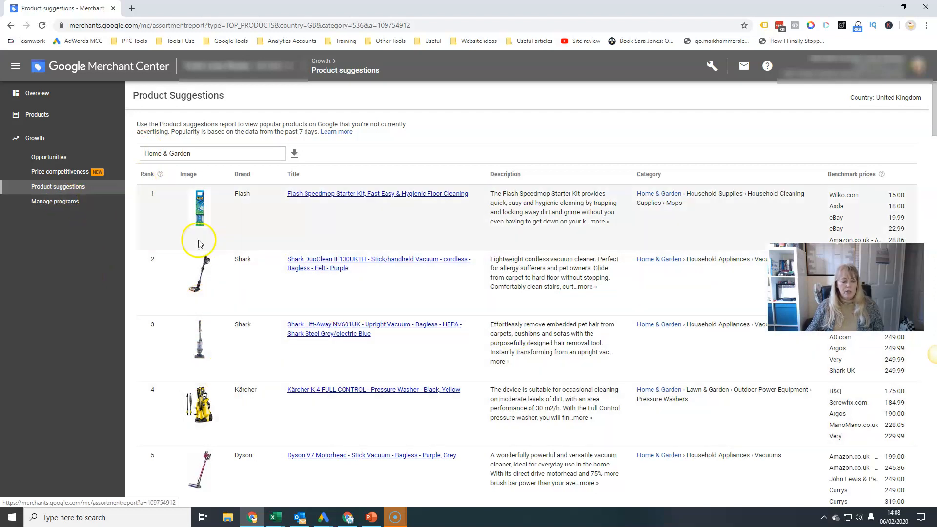
Step: Review the Manage programs page with Shopping ads active and Dynamic Remarketing enabled
left_click(54, 201)
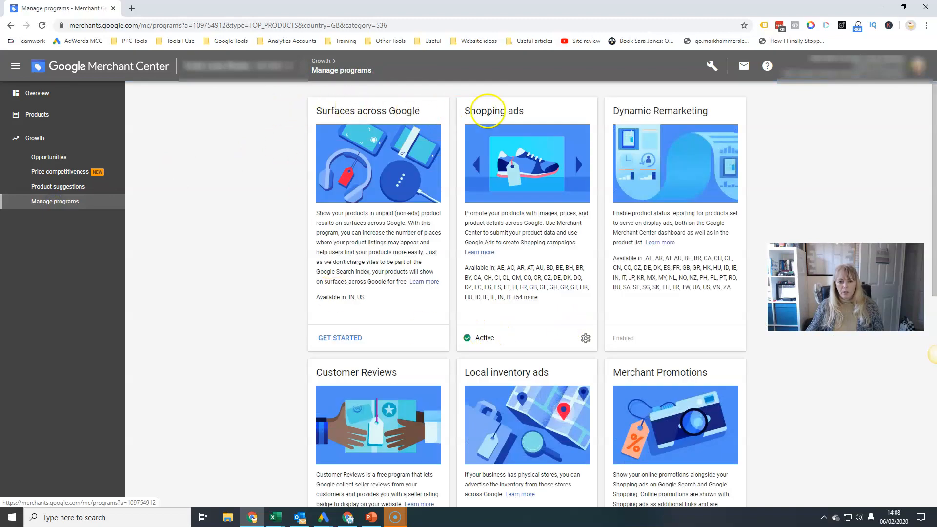
mouse_move(712, 360)
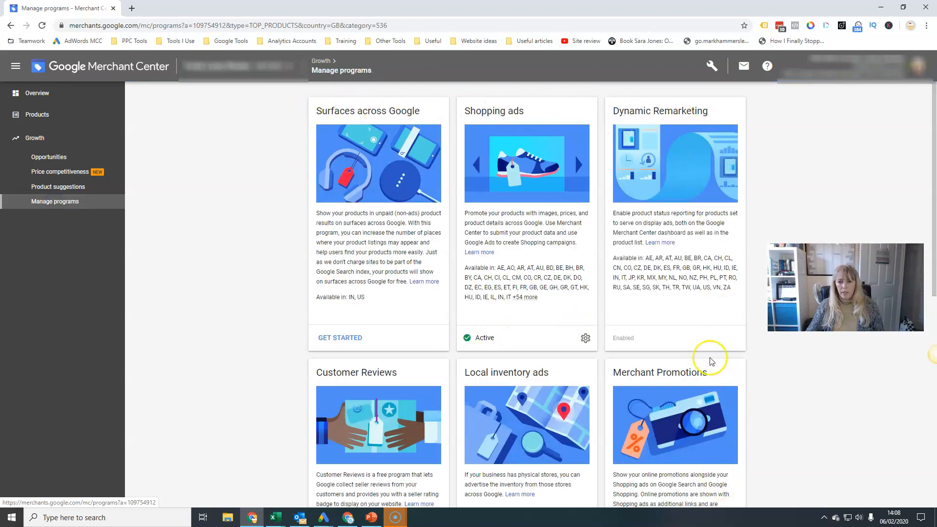
mouse_move(639, 159)
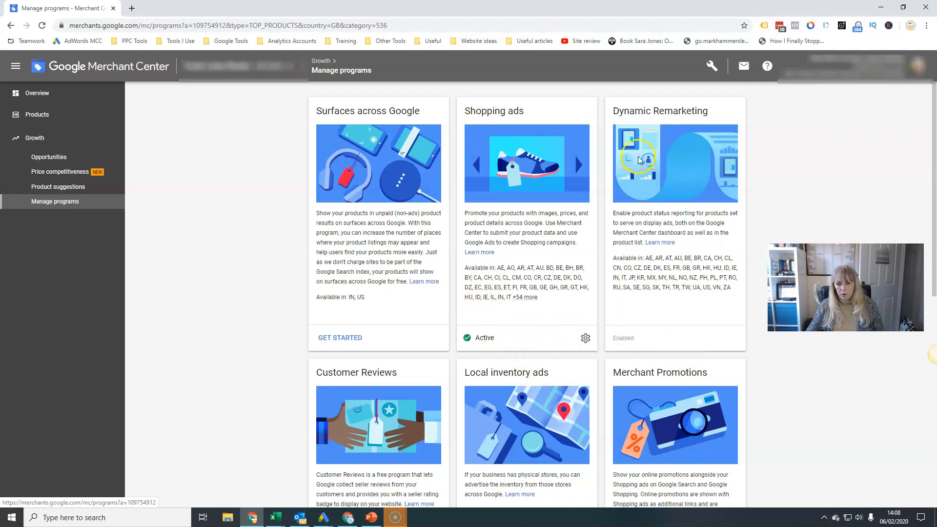
mouse_move(662, 334)
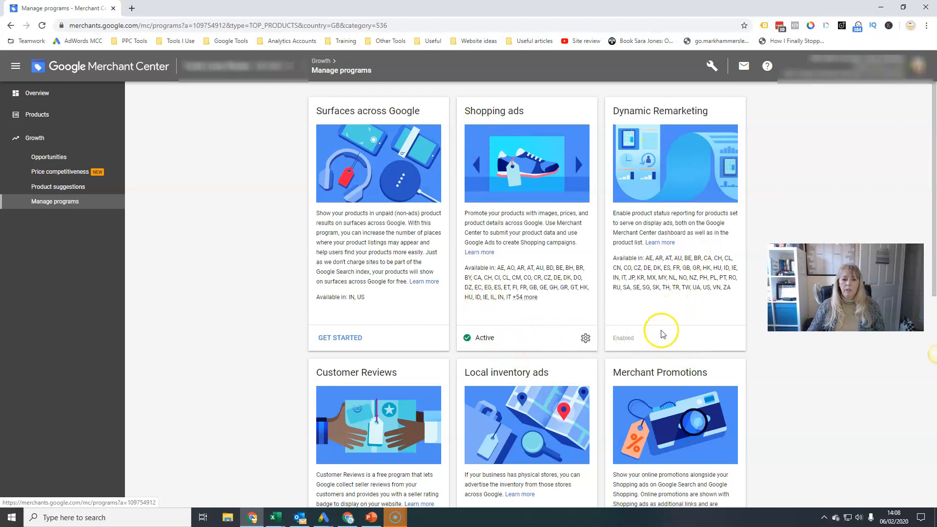
scroll("down", 3)
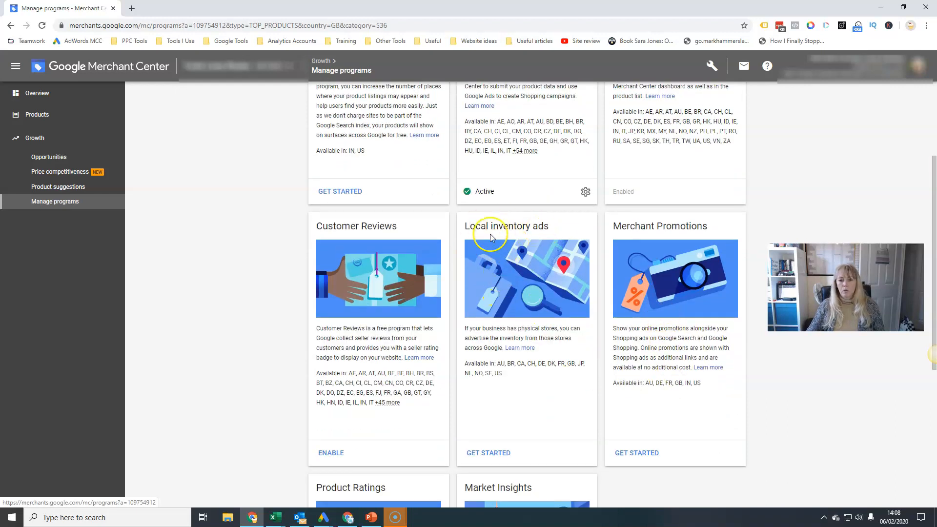
scroll("down", 3)
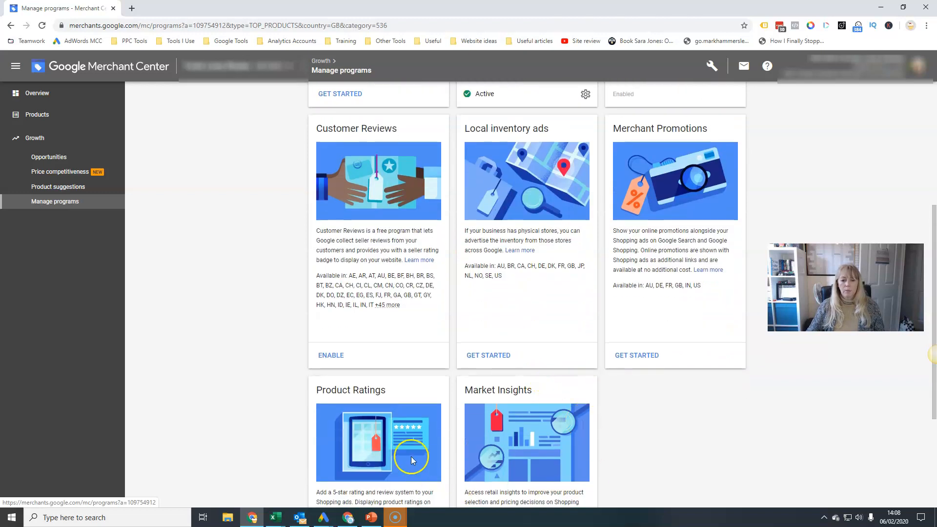
scroll("up", 3)
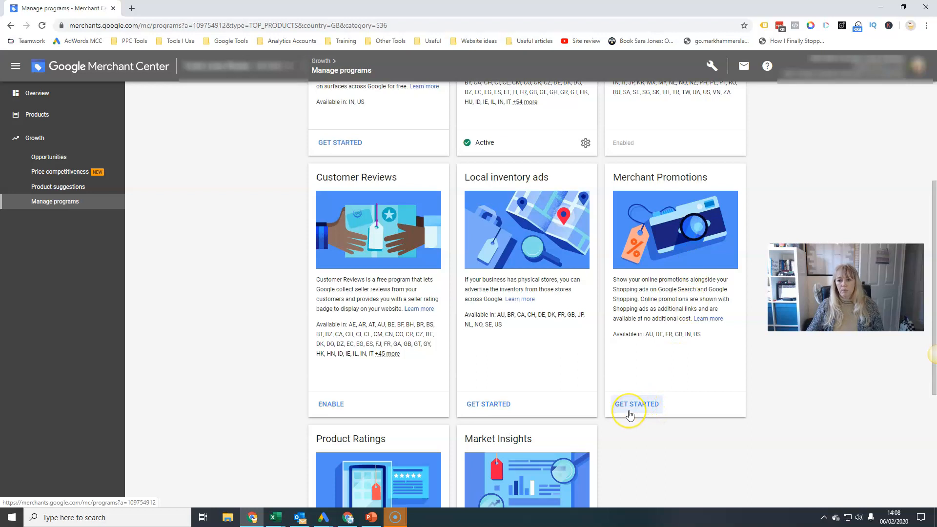
mouse_move(633, 412)
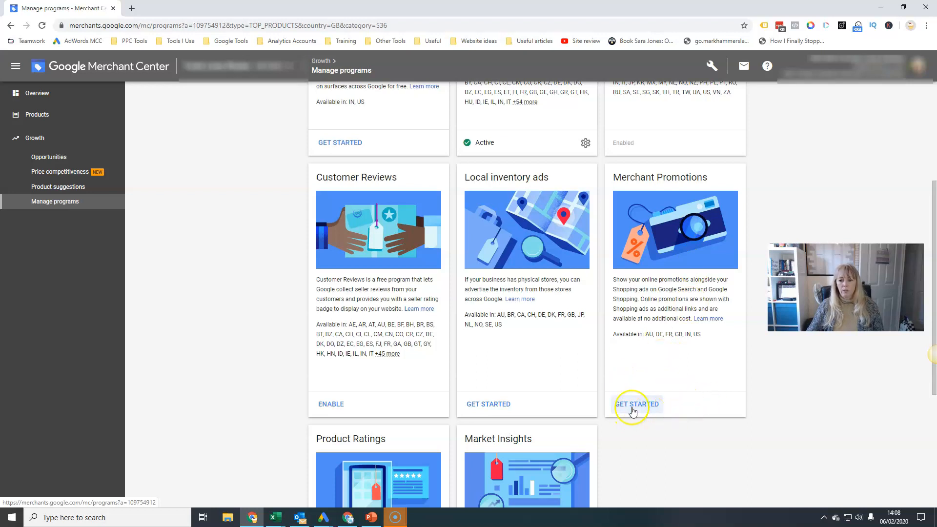
mouse_move(301, 339)
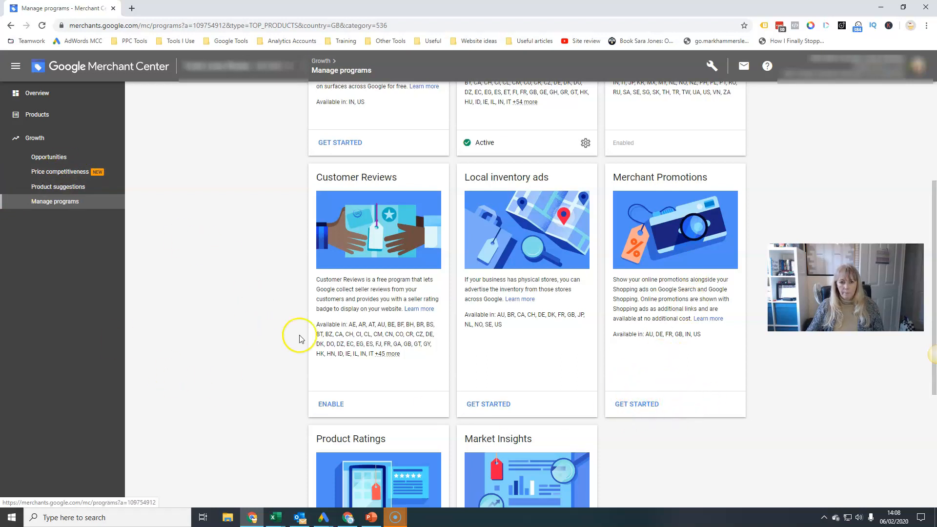
Step: Return to the account overview with Shopping ads, Dynamic Remarketing and paid performance charts
left_click(37, 93)
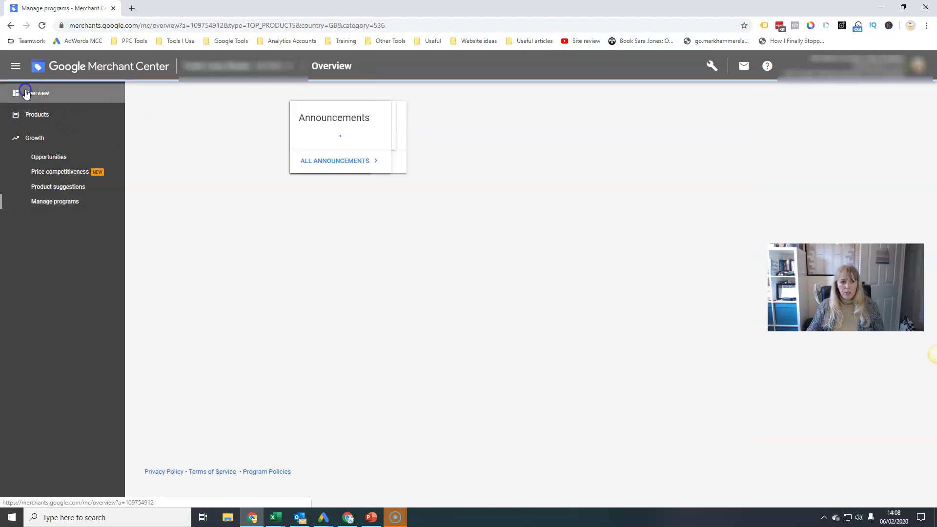
left_click(38, 93)
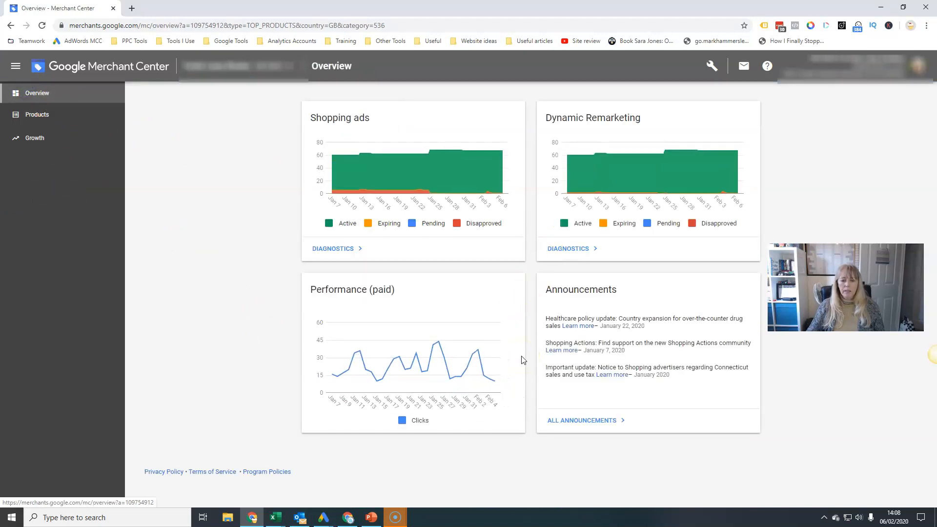
mouse_move(478, 475)
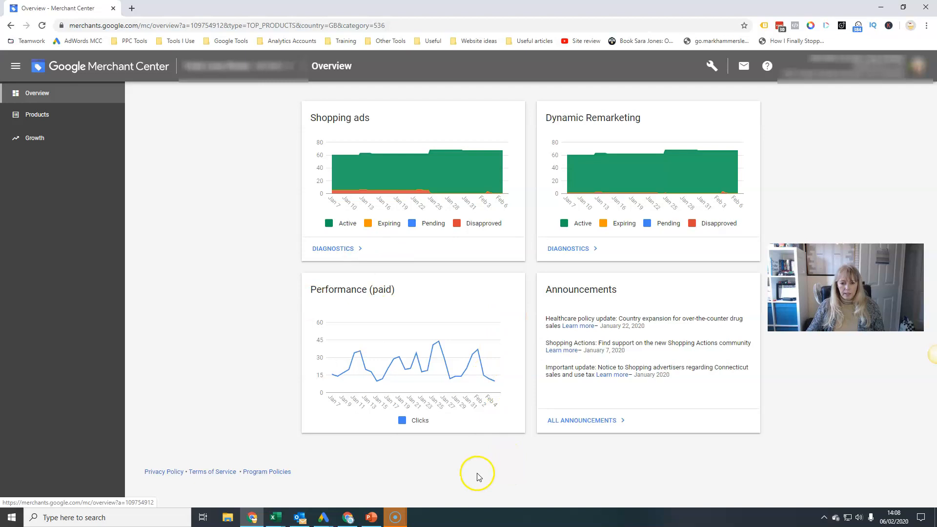
mouse_move(345, 456)
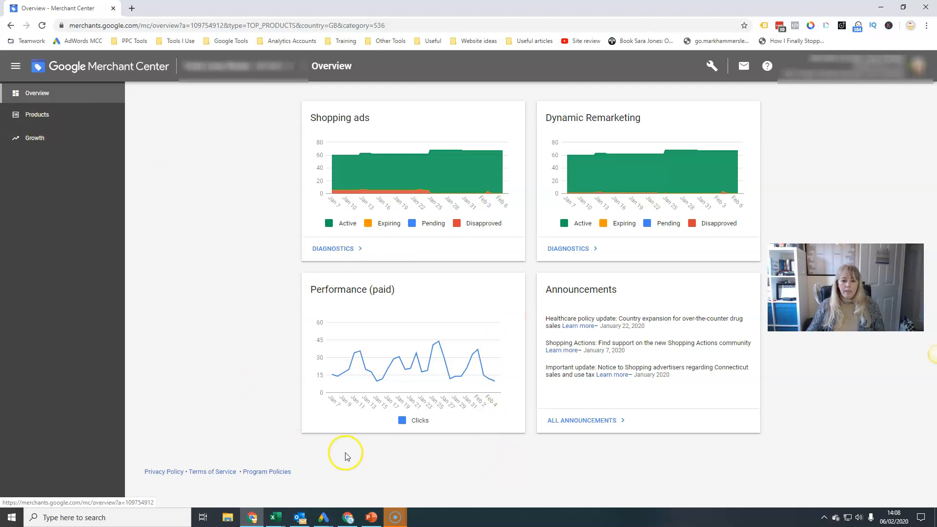
Step: Present the Shopify-to-Merchant Center-to-Google Ads data flow slide
left_click(371, 518)
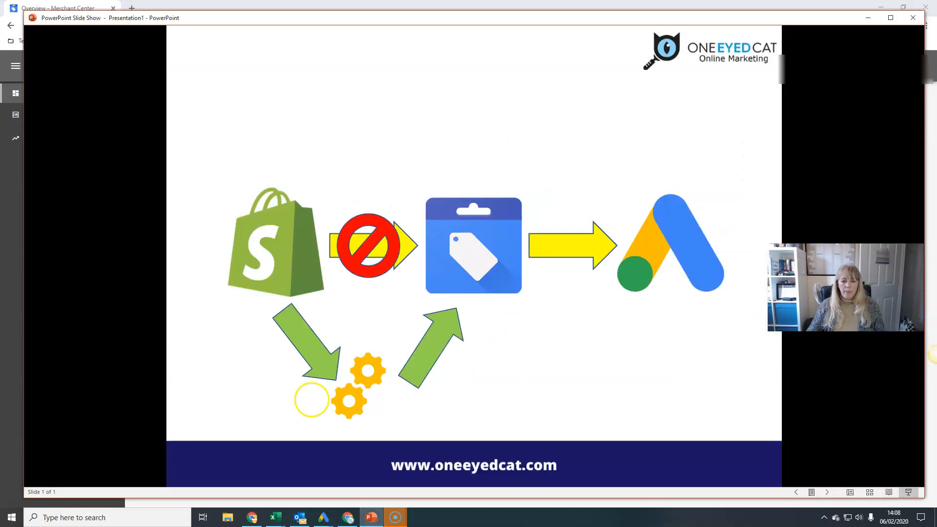
mouse_move(553, 225)
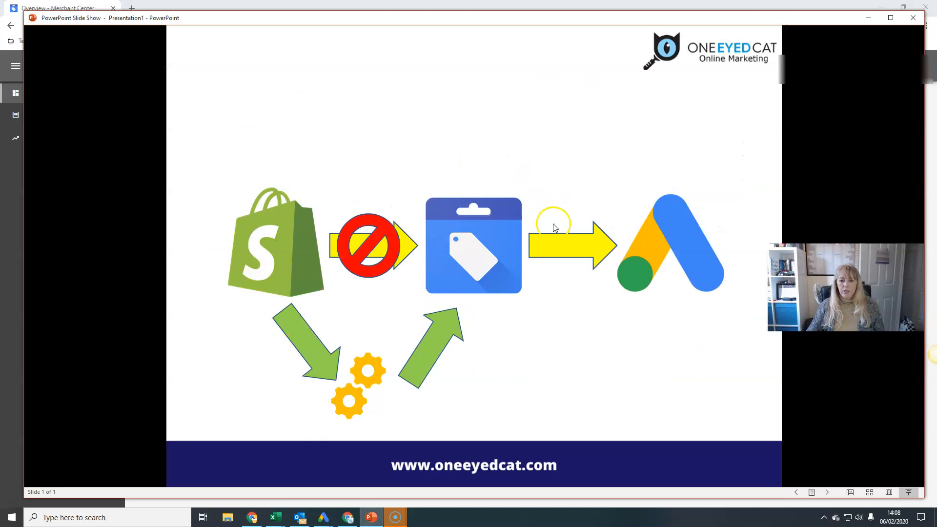
mouse_move(430, 282)
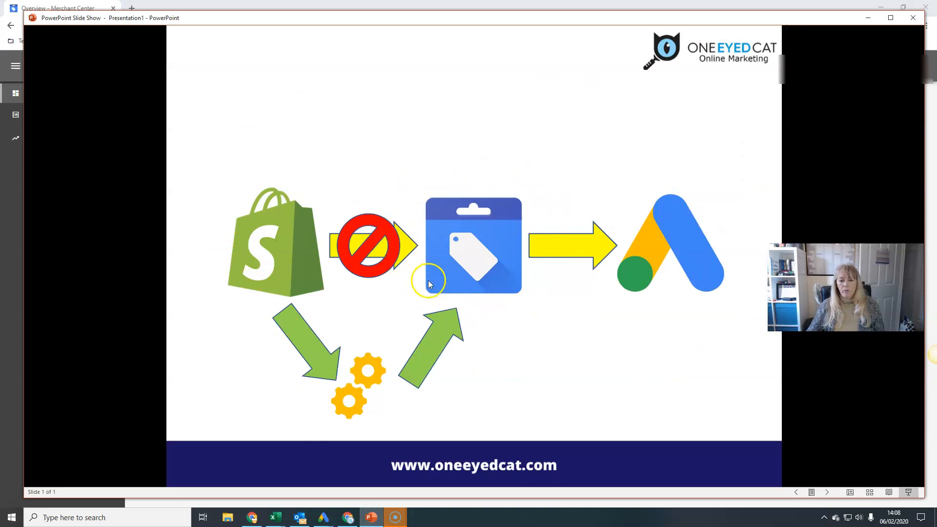
mouse_move(446, 256)
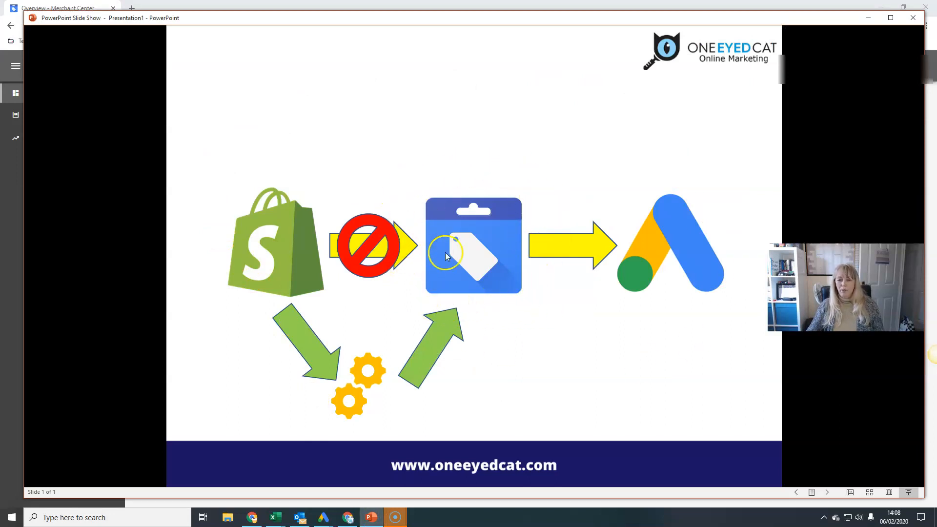
mouse_move(461, 287)
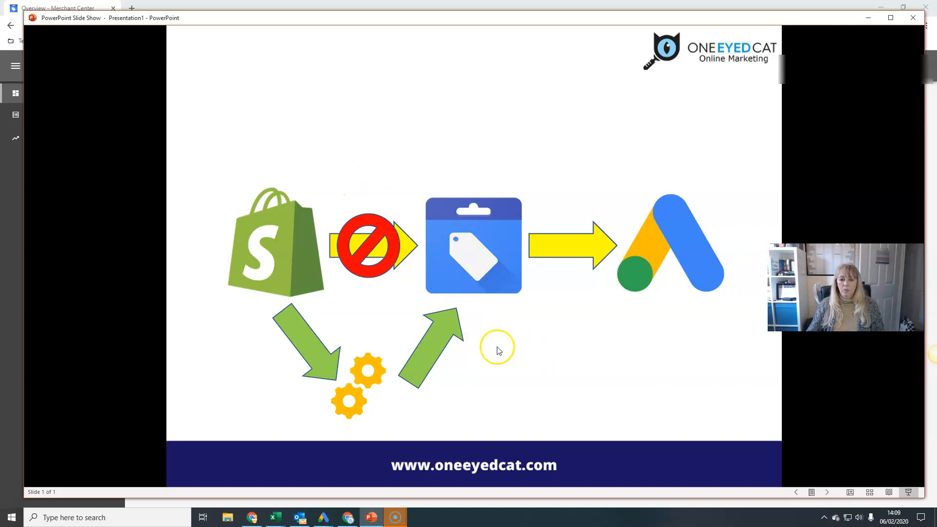
mouse_move(231, 274)
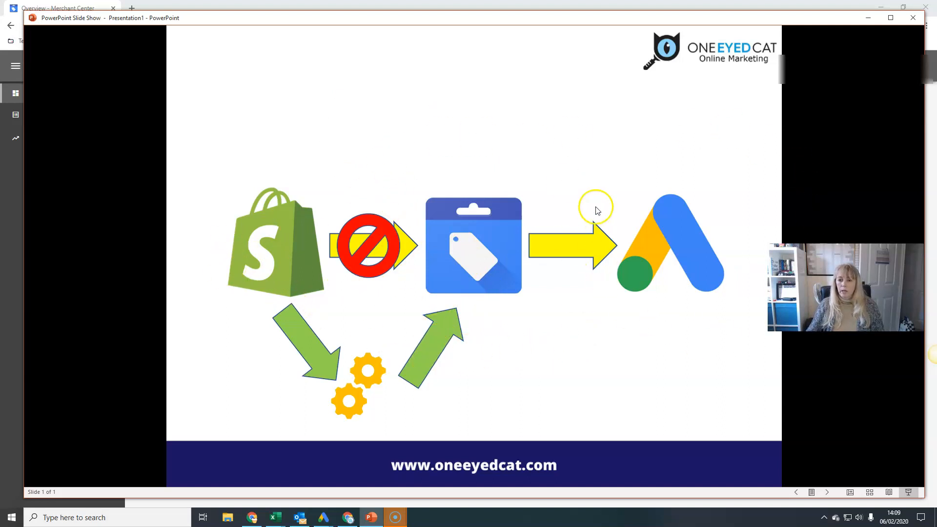
mouse_move(486, 149)
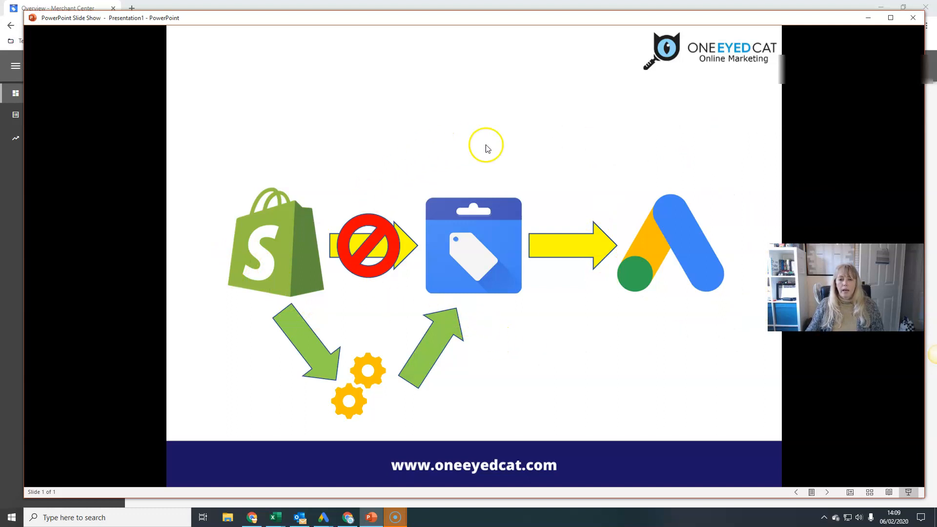
mouse_move(528, 308)
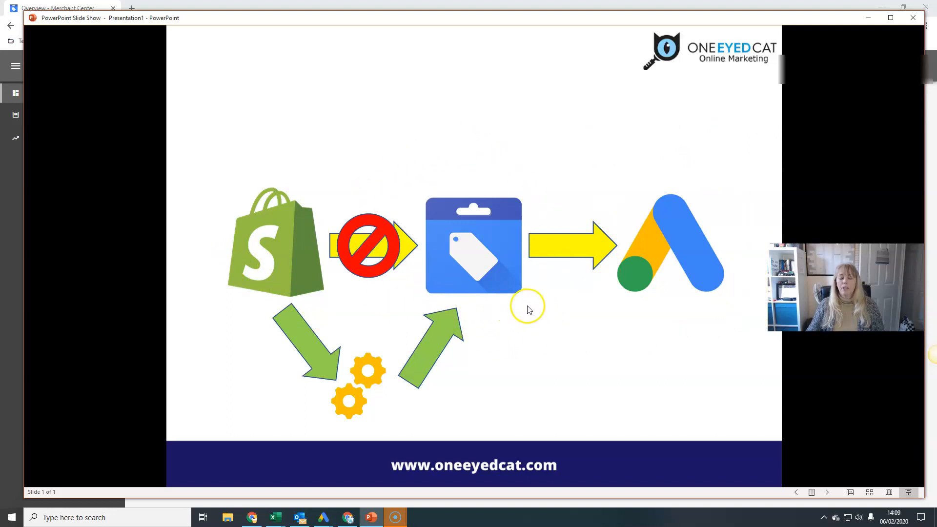